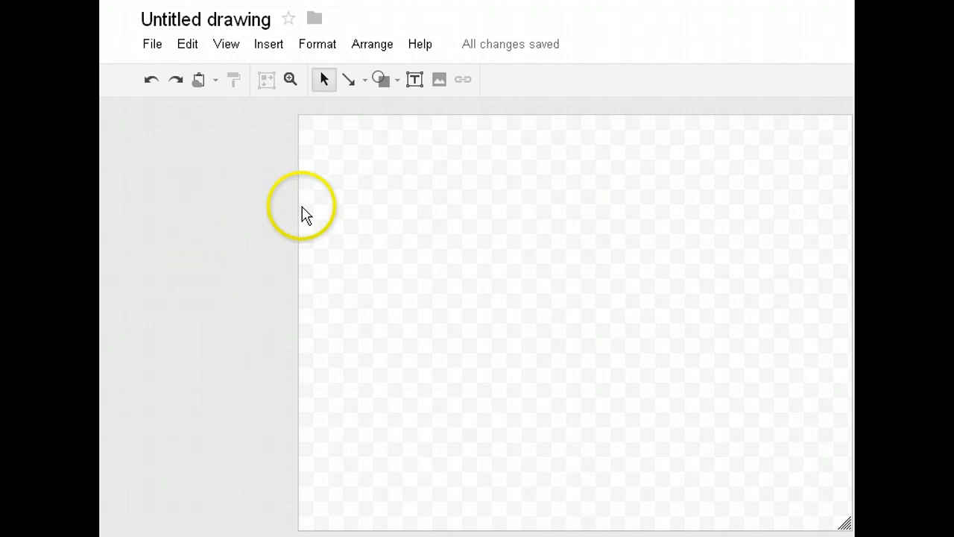
mouse_move(415, 167)
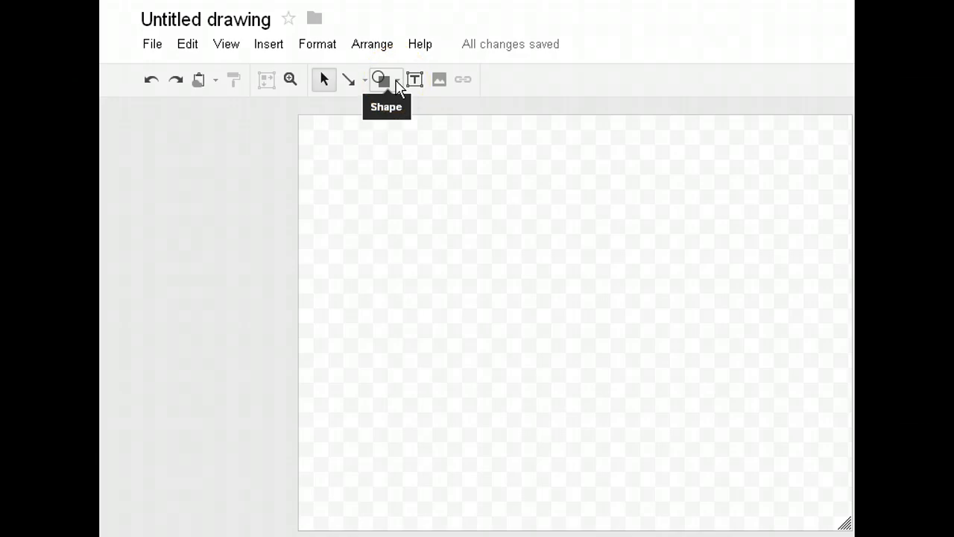
Bring up the Shape gallery to browse basic shapes for the first node
left_click(382, 81)
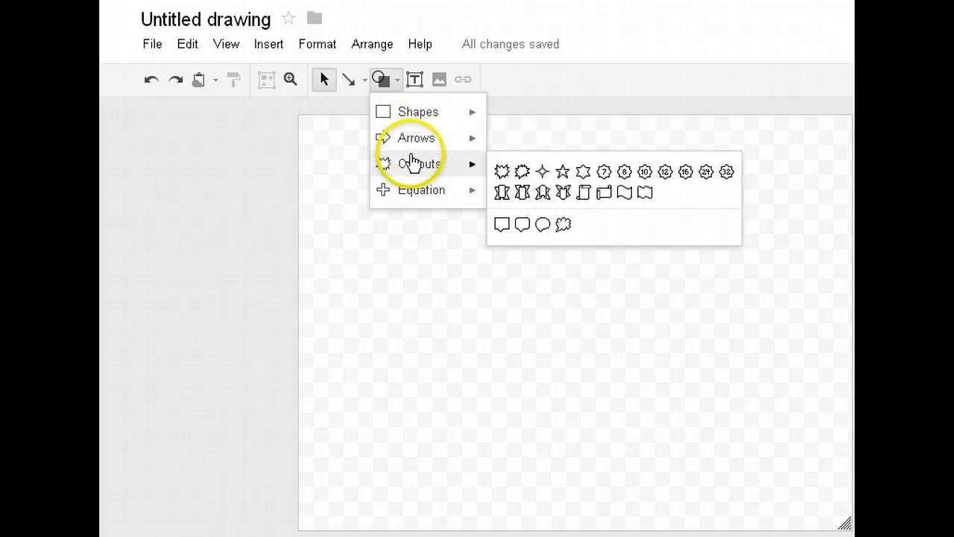
mouse_move(420, 189)
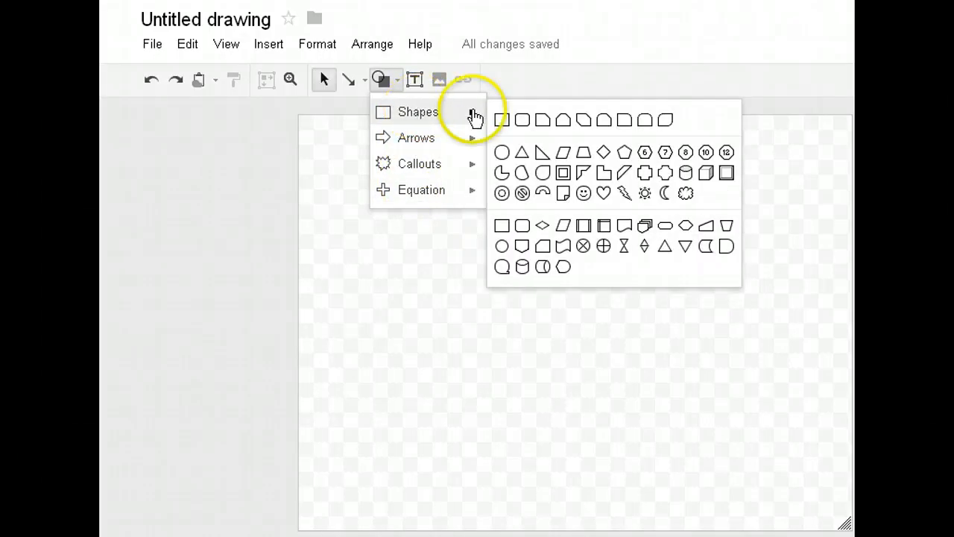
mouse_move(502, 119)
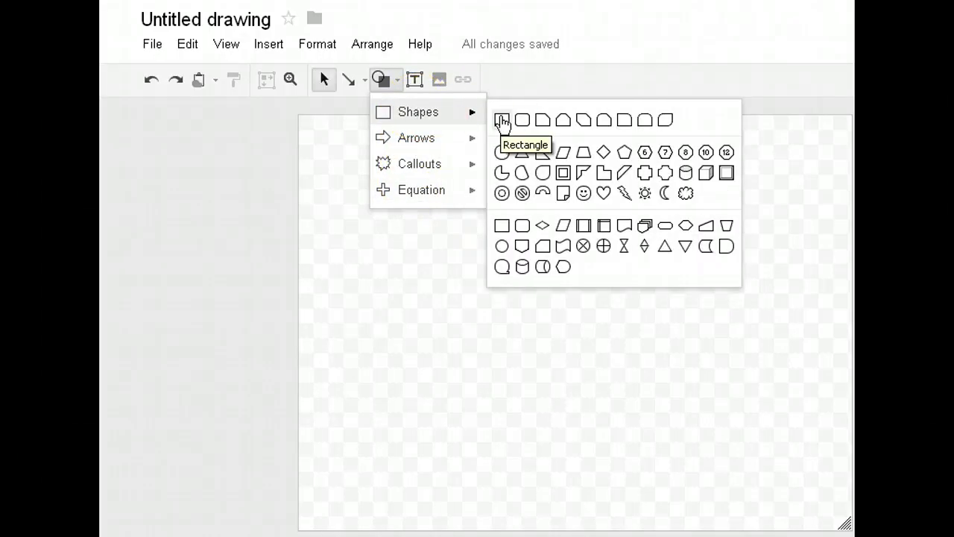
Draw a wide light-blue rectangle near the top centre of the canvas
left_click(501, 119)
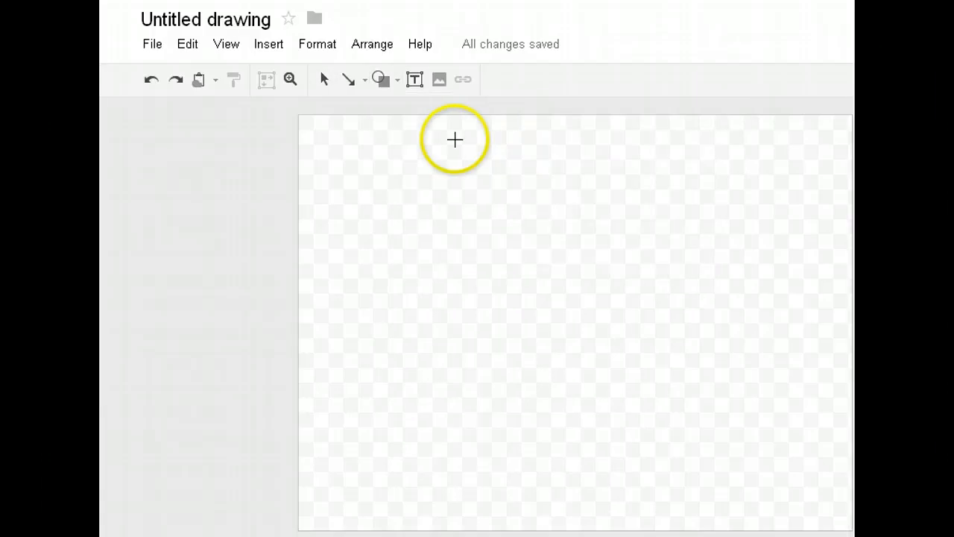
left_click_drag(464, 137, 498, 226)
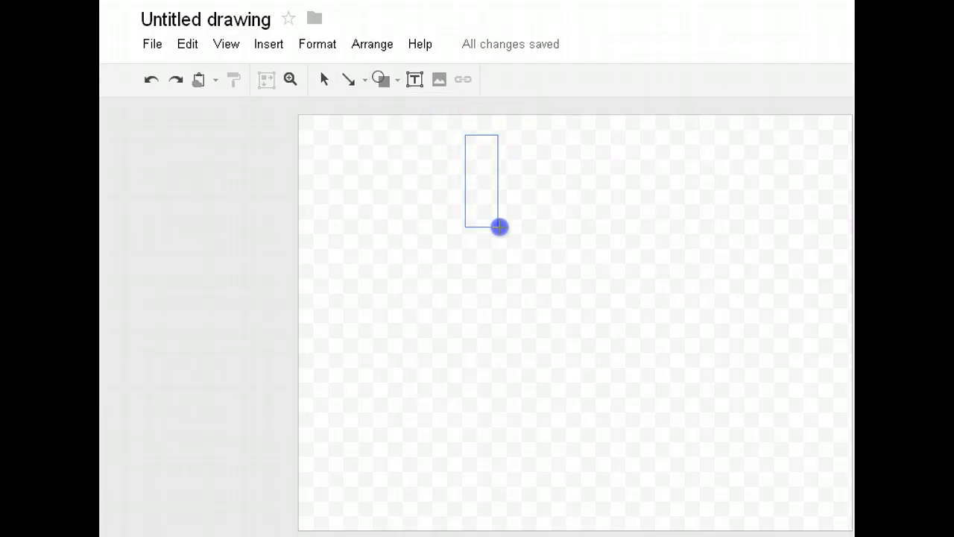
left_click_drag(498, 227, 650, 241)
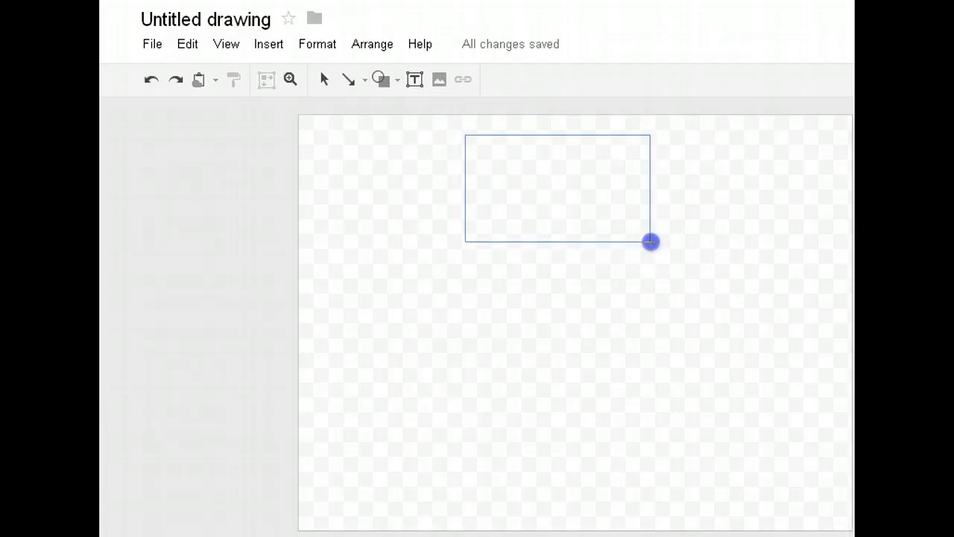
left_click_drag(650, 242, 663, 242)
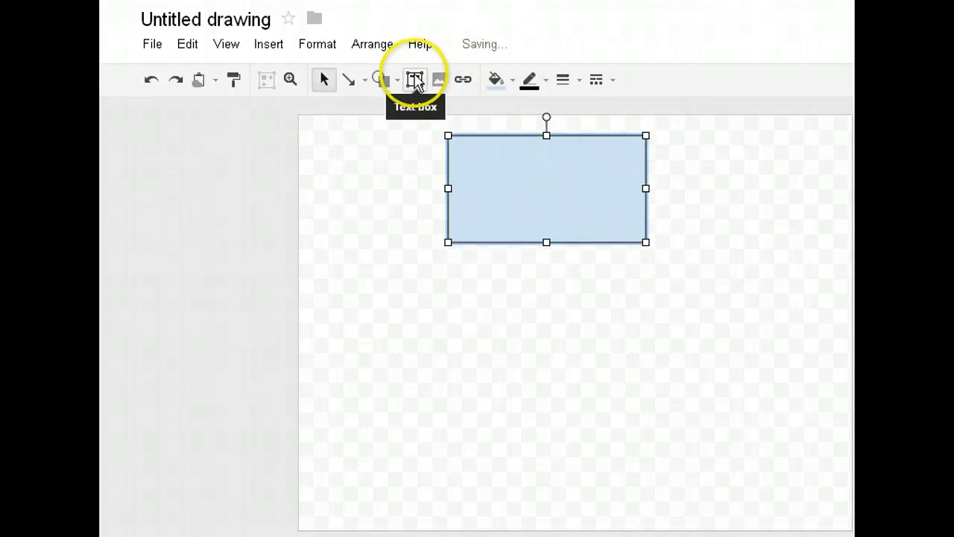
Add a text box inside the rectangle reading 'Google Drive'
left_click(415, 81)
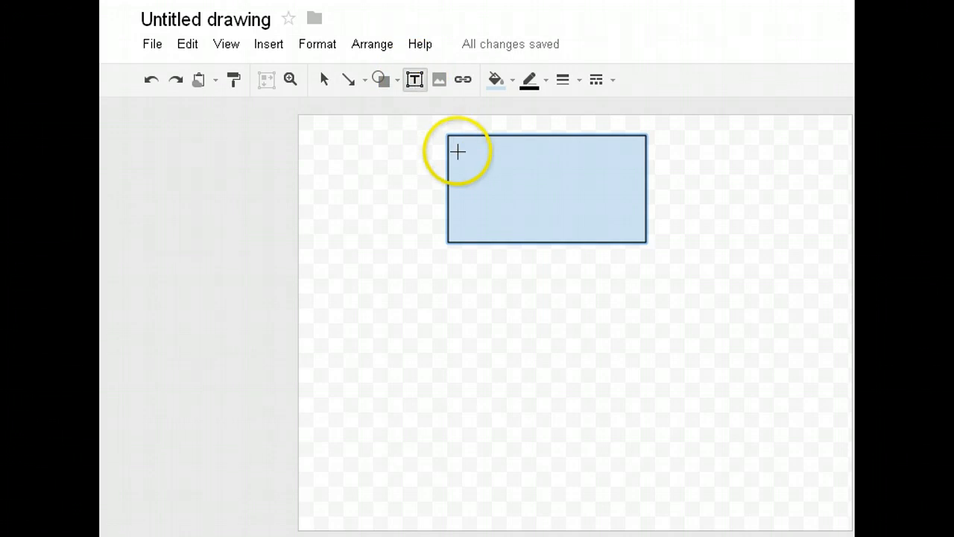
left_click_drag(457, 152, 546, 227)
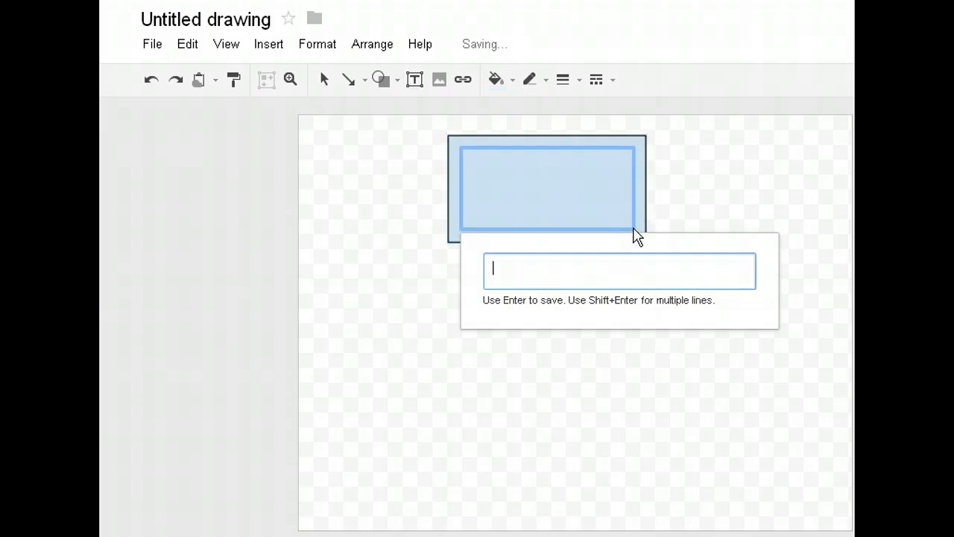
type("Co")
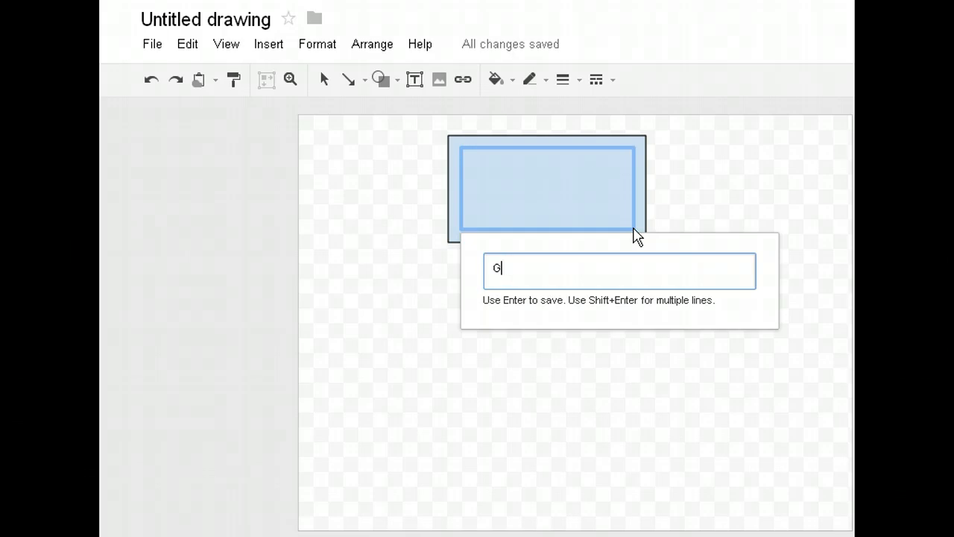
type("oogle Drive")
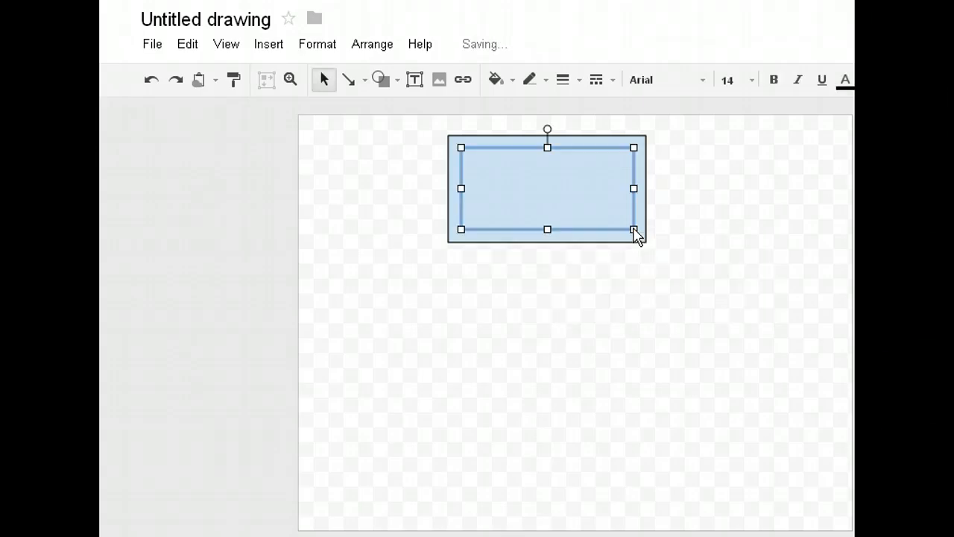
type("Google Drive")
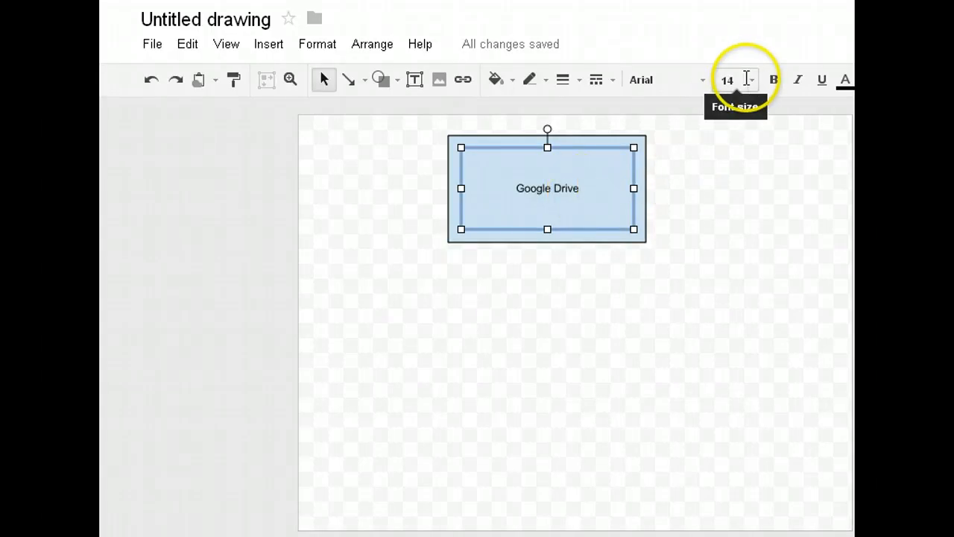
Make the Google Drive label bold 18-point Courier New
left_click(754, 81)
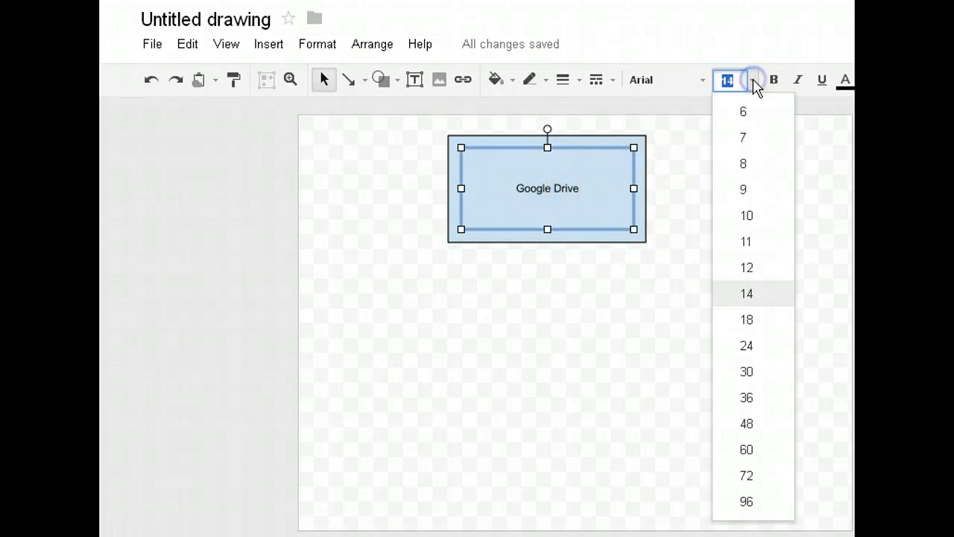
left_click(746, 319)
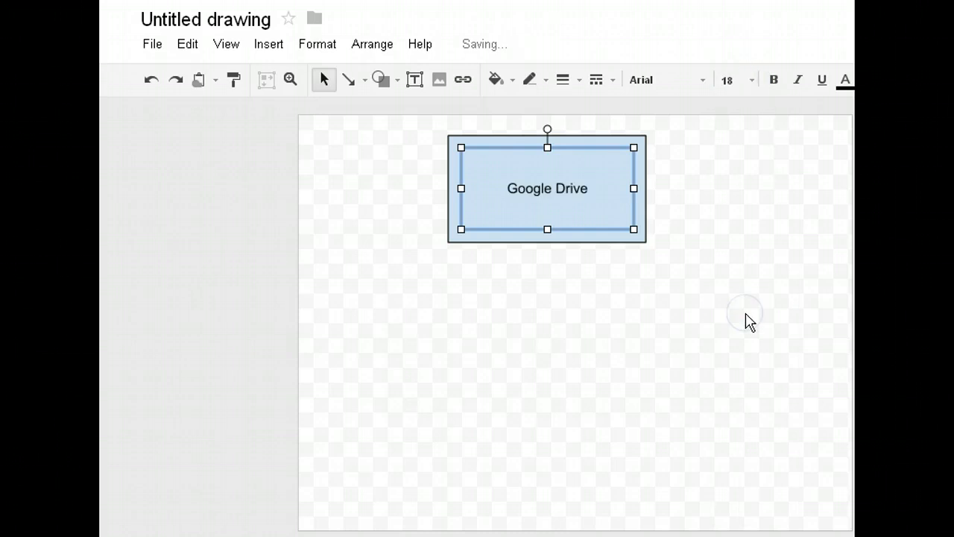
left_click(705, 80)
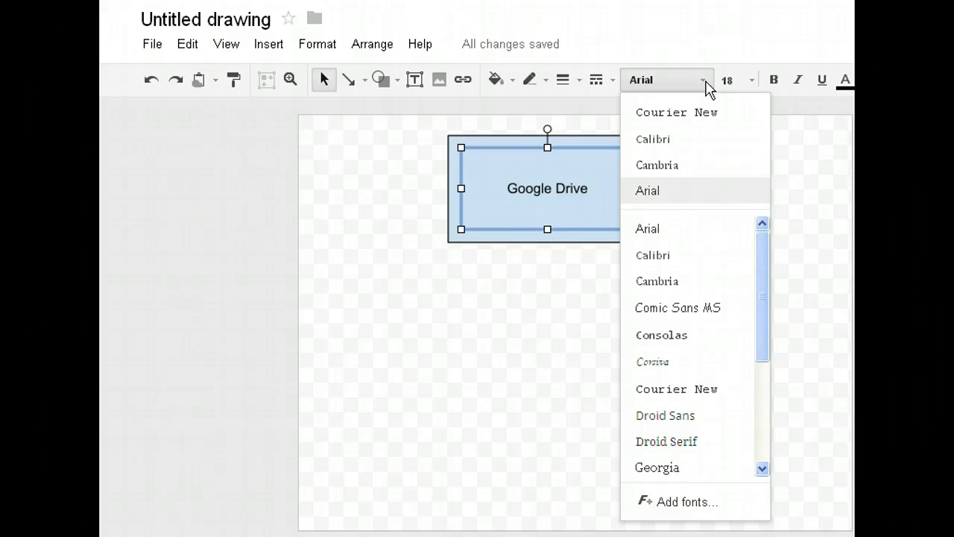
left_click(677, 112)
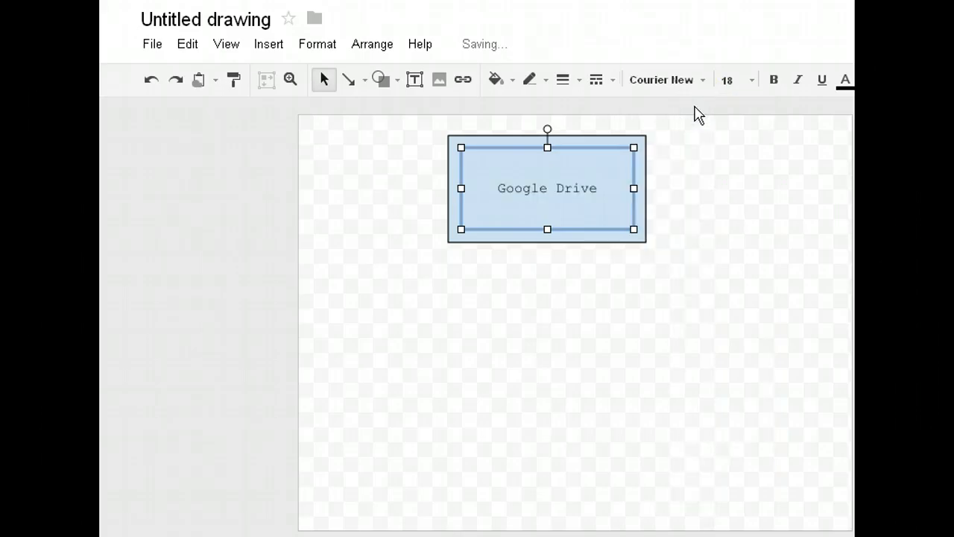
left_click(772, 80)
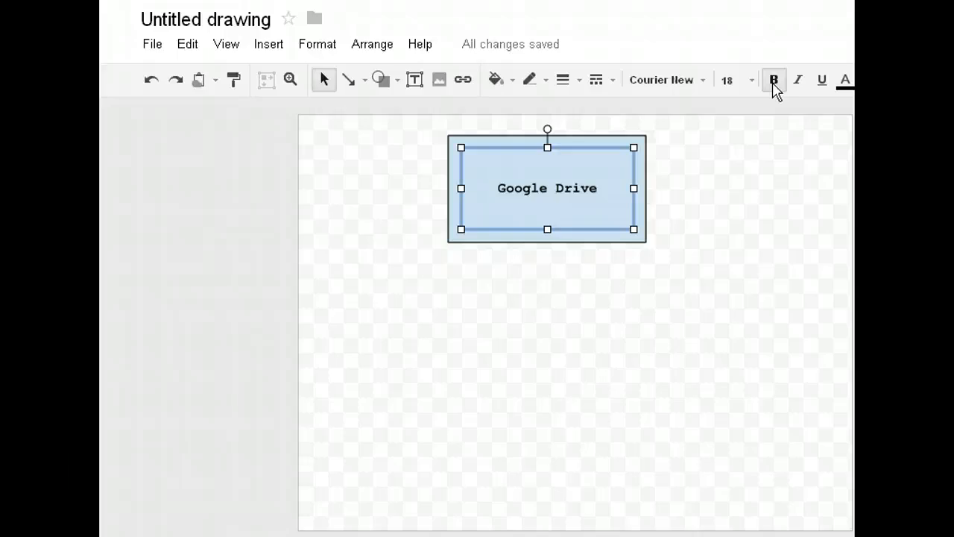
Try a text colour on the label, return it to black and deselect it
left_click(820, 81)
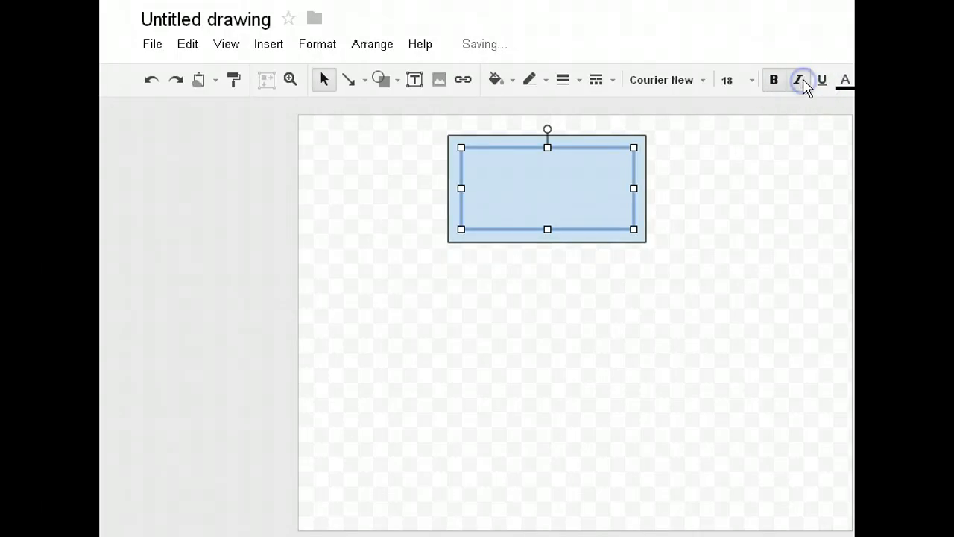
type("Google Drive")
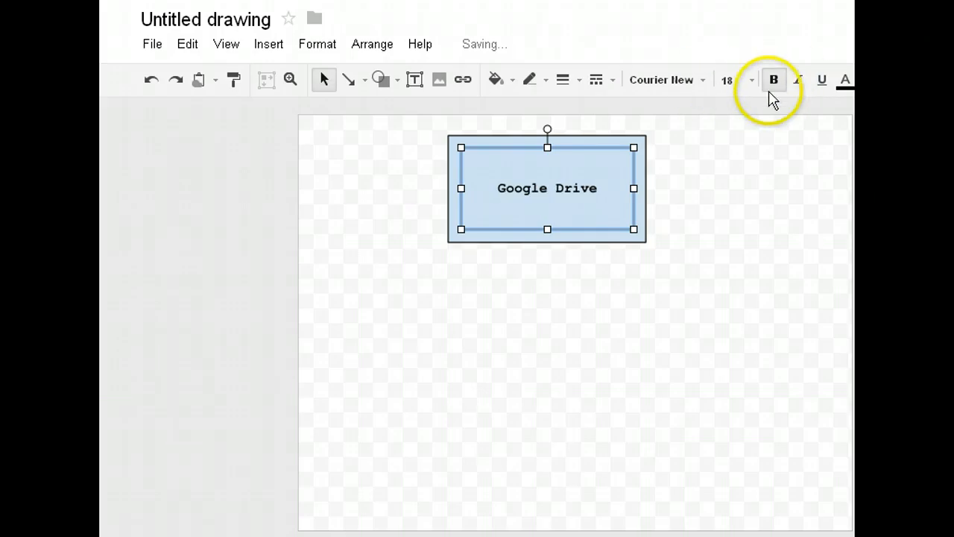
left_click(844, 80)
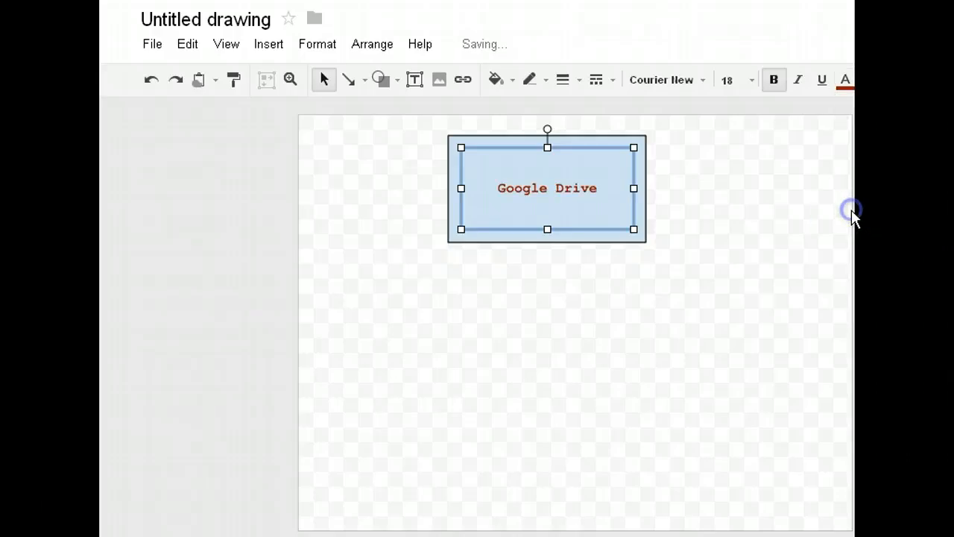
mouse_move(844, 80)
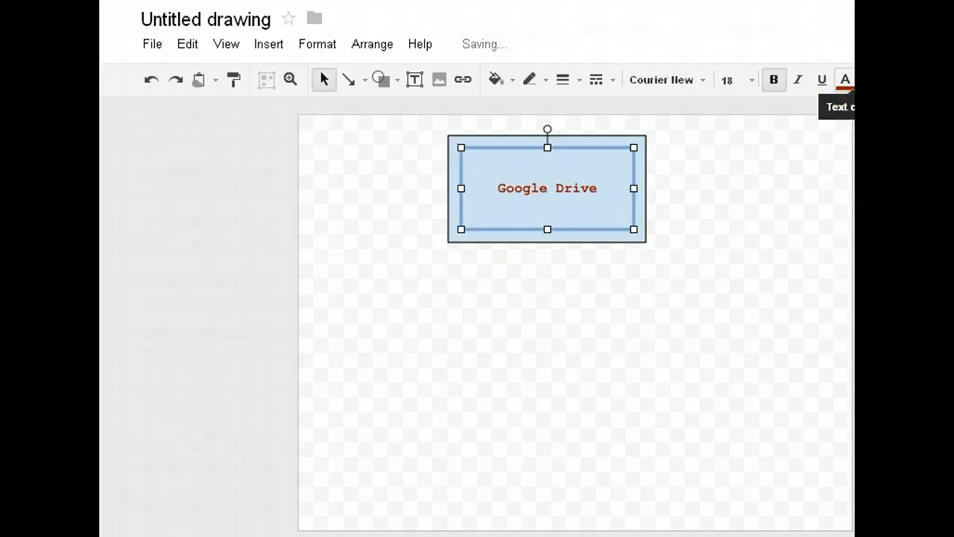
left_click(844, 81)
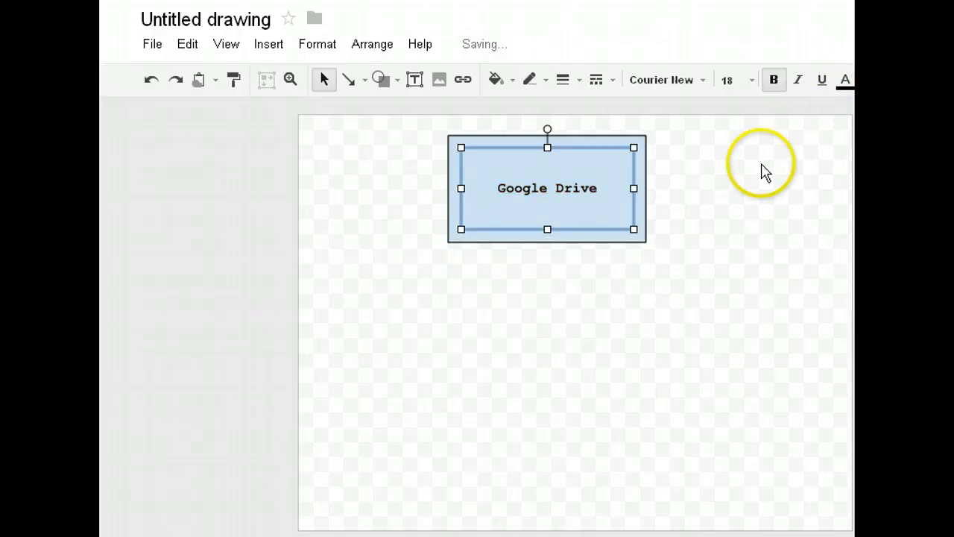
left_click(547, 345)
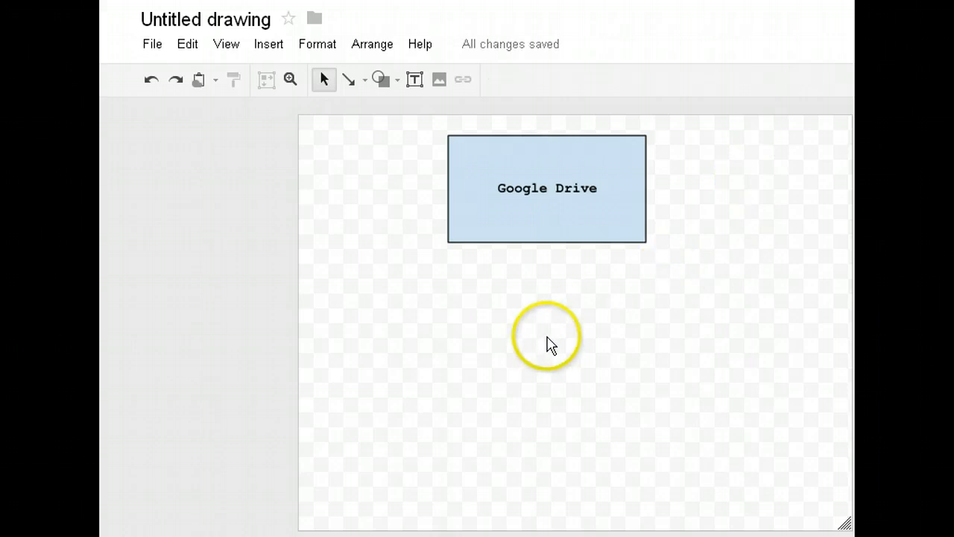
mouse_move(409, 119)
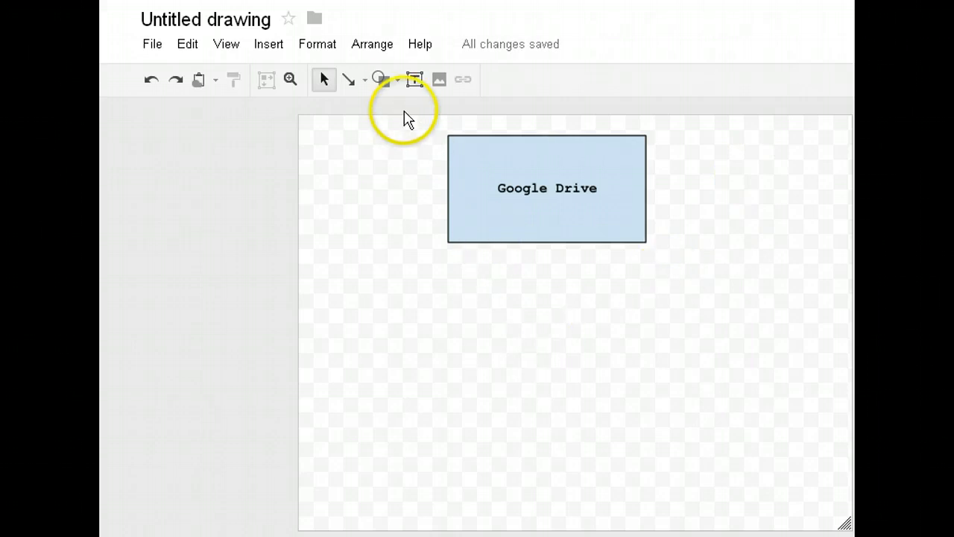
Draw two light-blue rounded rectangles below the Google Drive box, lower left and lower right
left_click(382, 80)
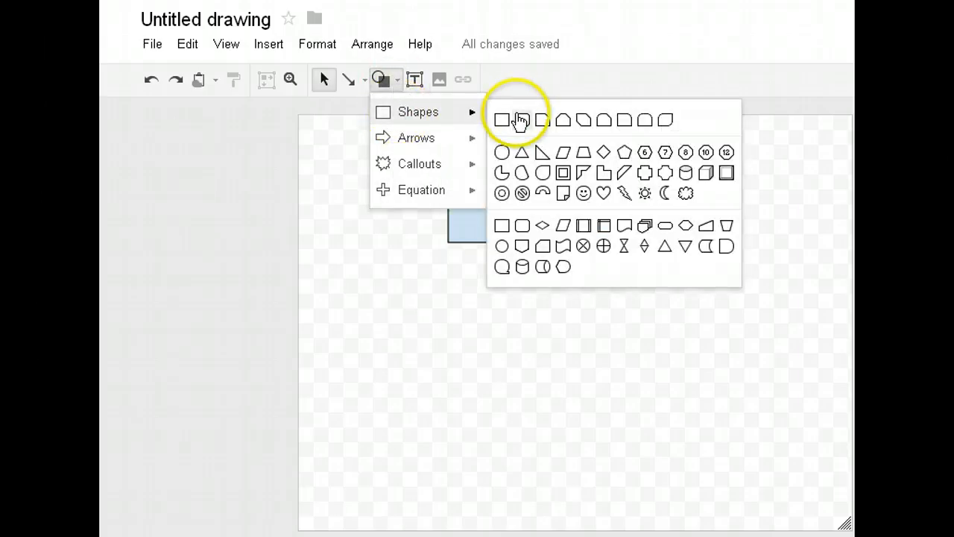
left_click(501, 119)
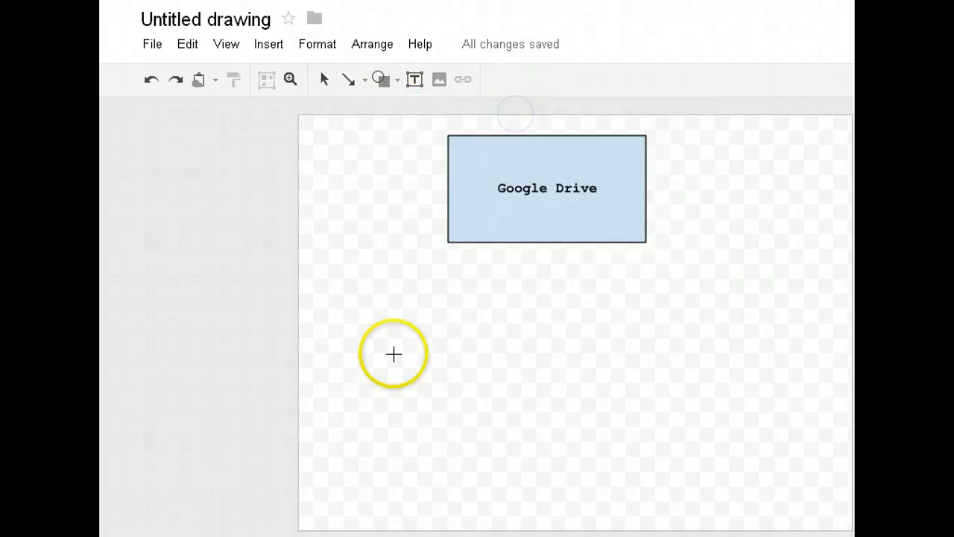
left_click_drag(351, 305, 434, 376)
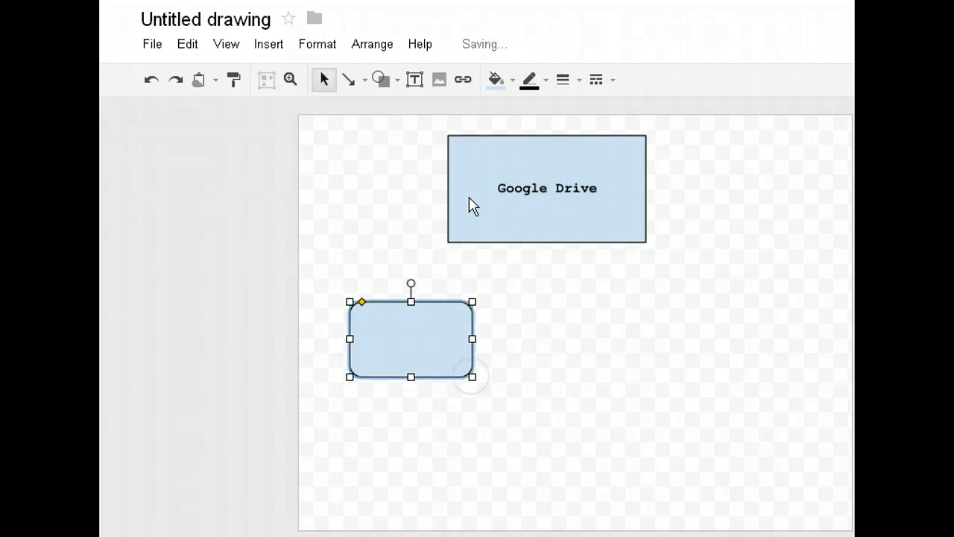
left_click(380, 79)
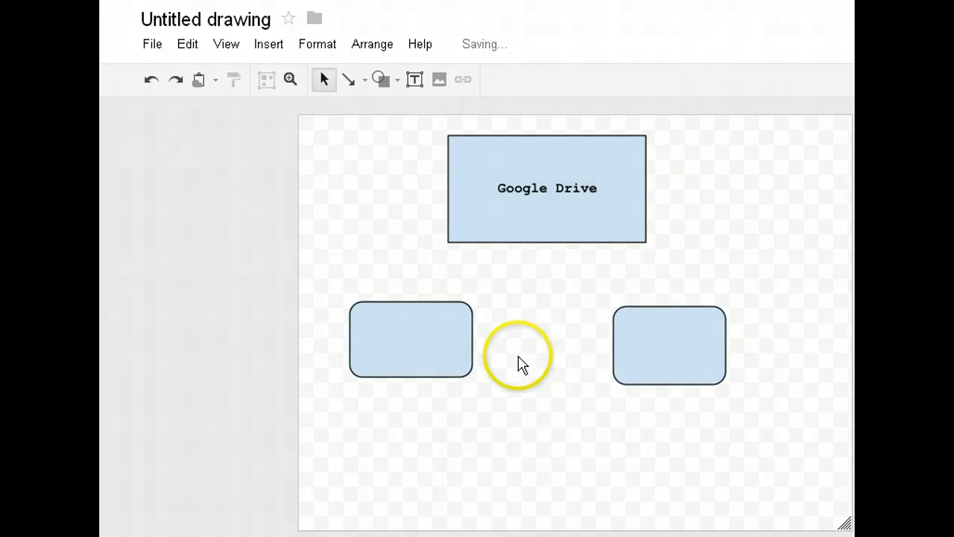
left_click(410, 340)
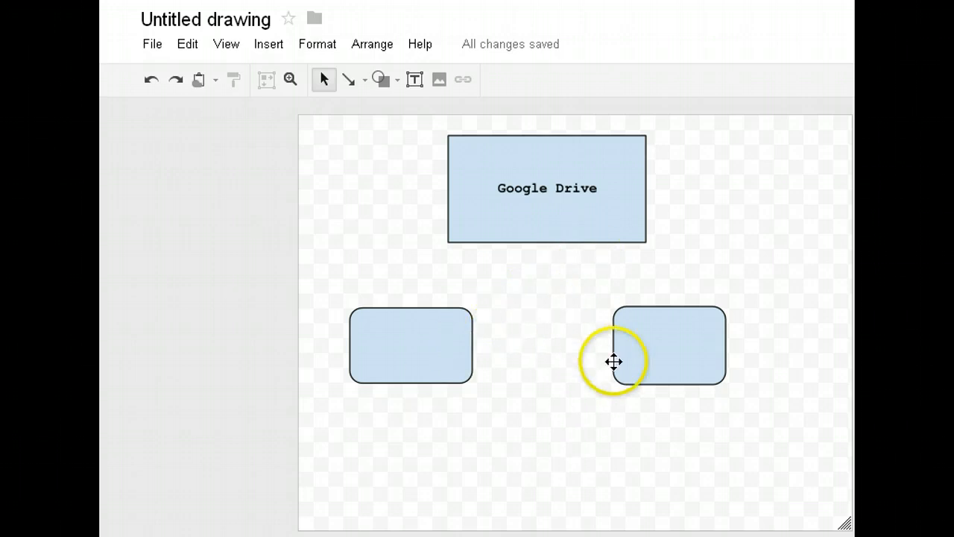
mouse_move(513, 138)
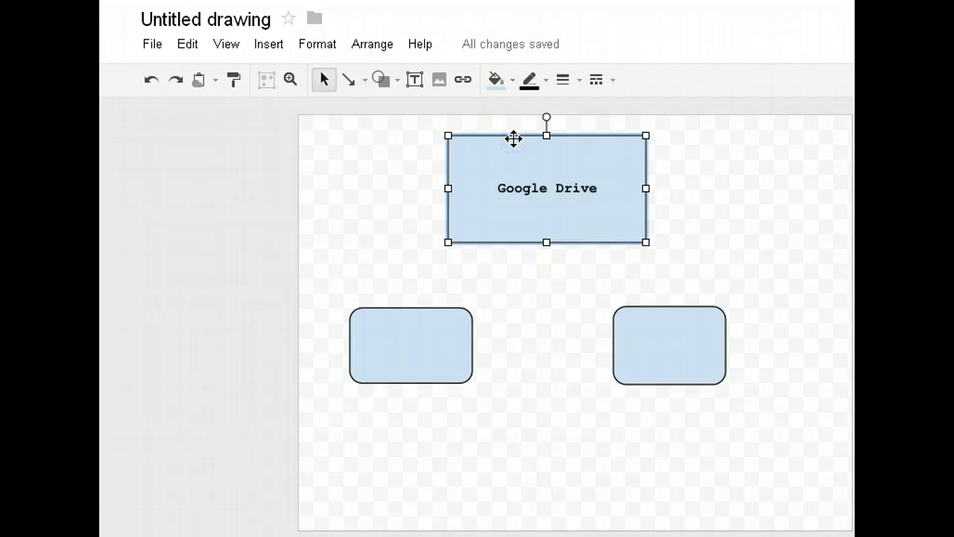
mouse_move(495, 81)
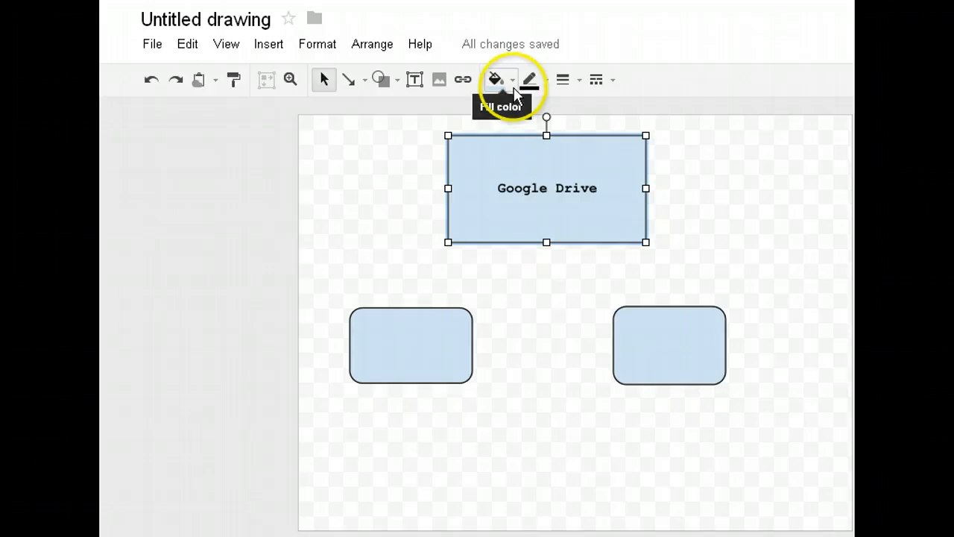
Fill the Google Drive box with a darker blue swatch and deselect it
left_click(496, 81)
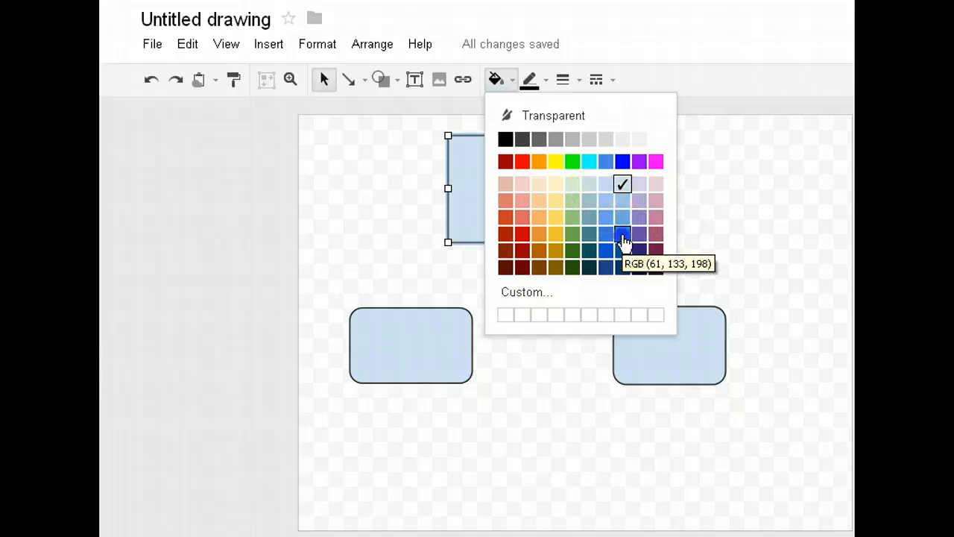
left_click(622, 233)
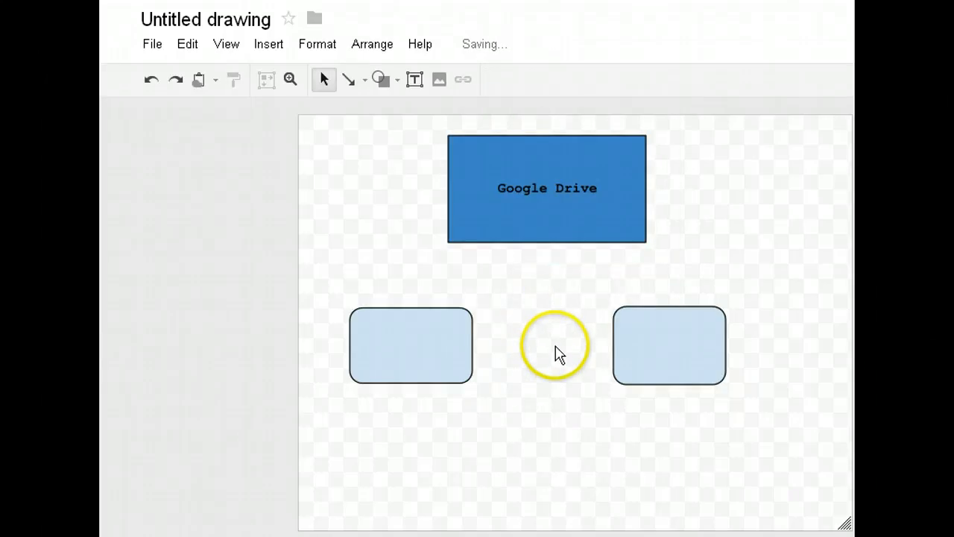
left_click(668, 345)
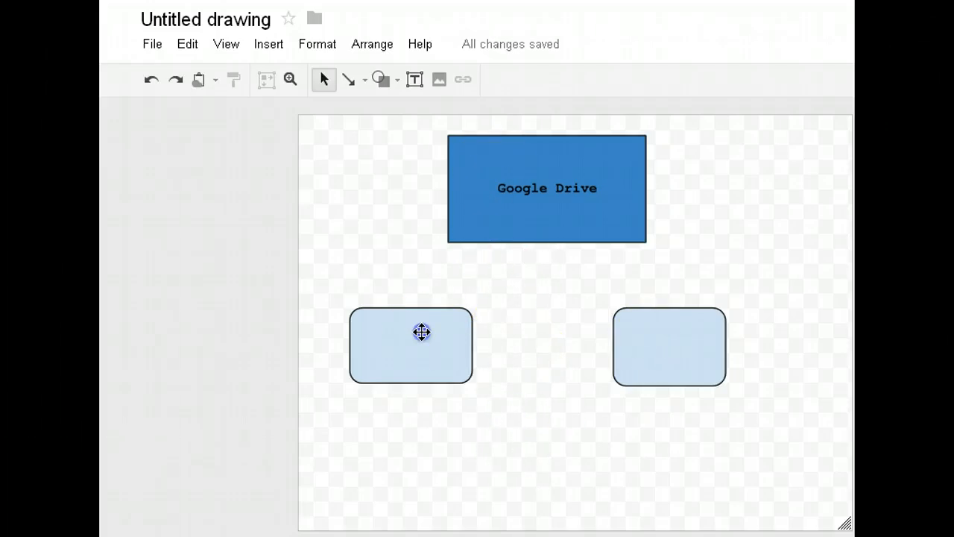
Add a 'Google Documents' text label inside the left rounded box
left_click(411, 344)
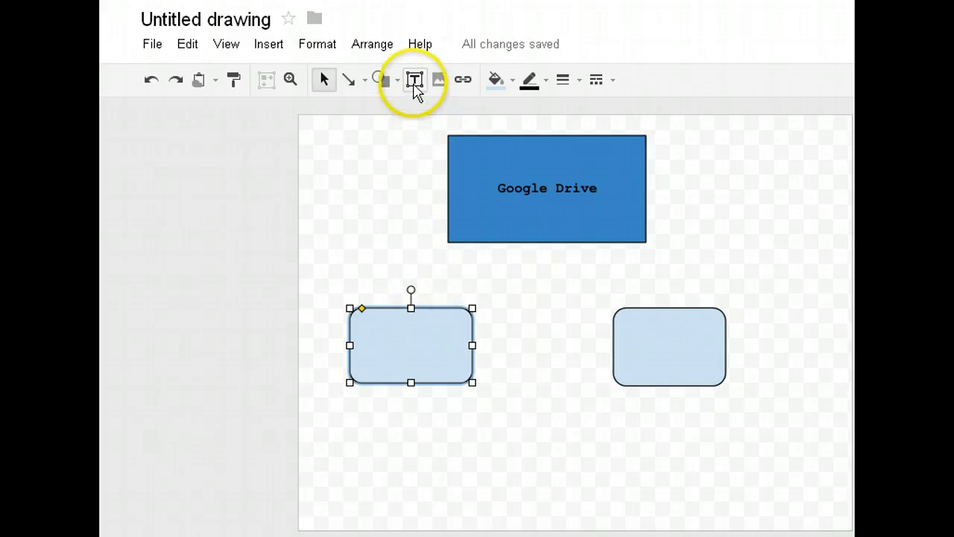
left_click(415, 81)
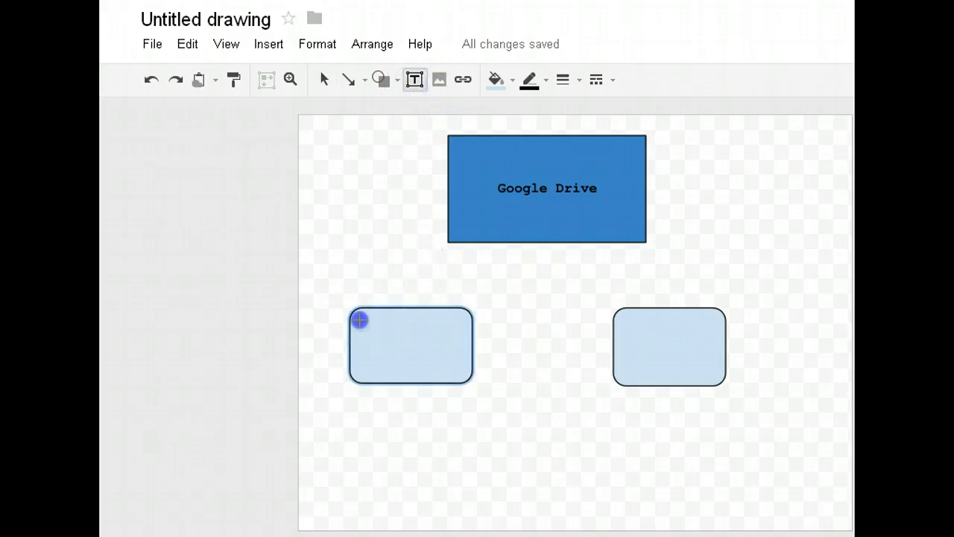
left_click_drag(358, 319, 439, 334)
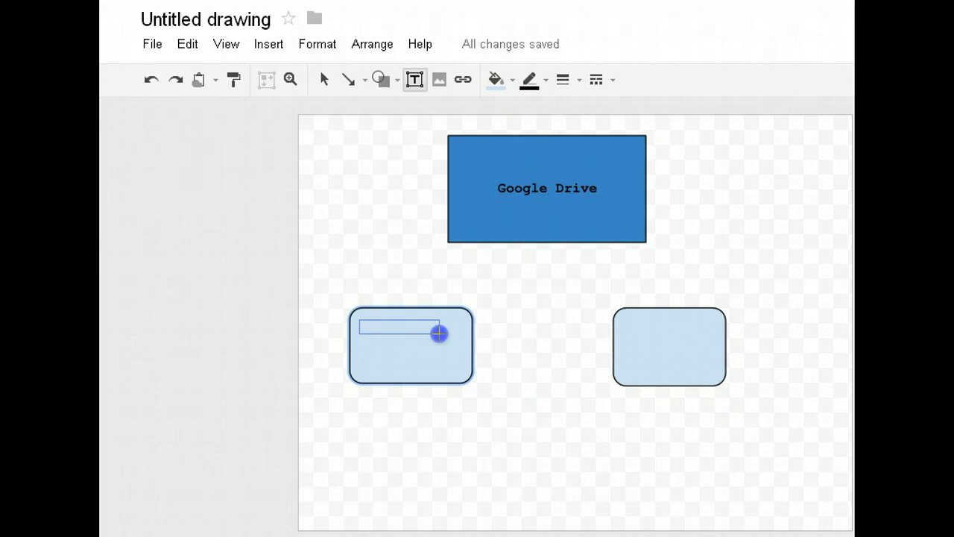
double_click(410, 346)
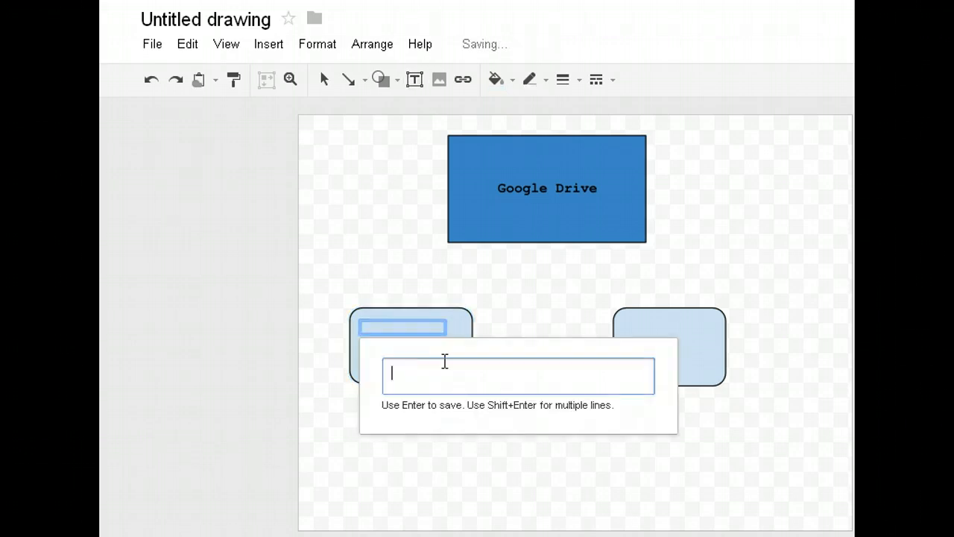
type("Google Docume")
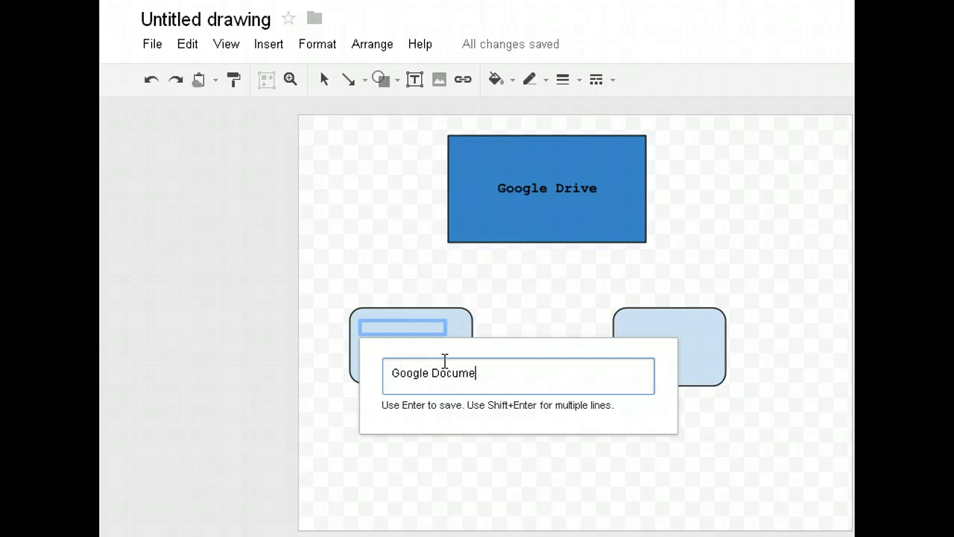
key("enter")
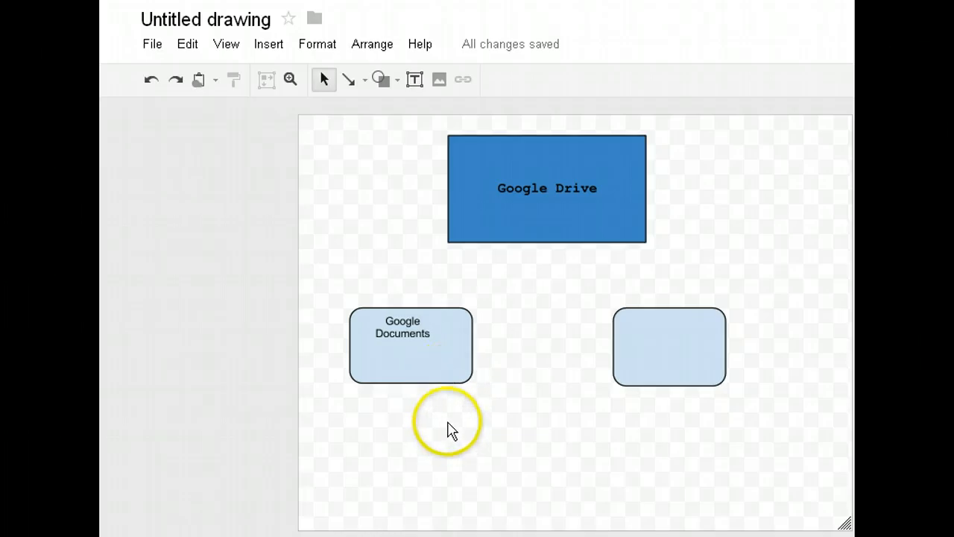
mouse_move(409, 329)
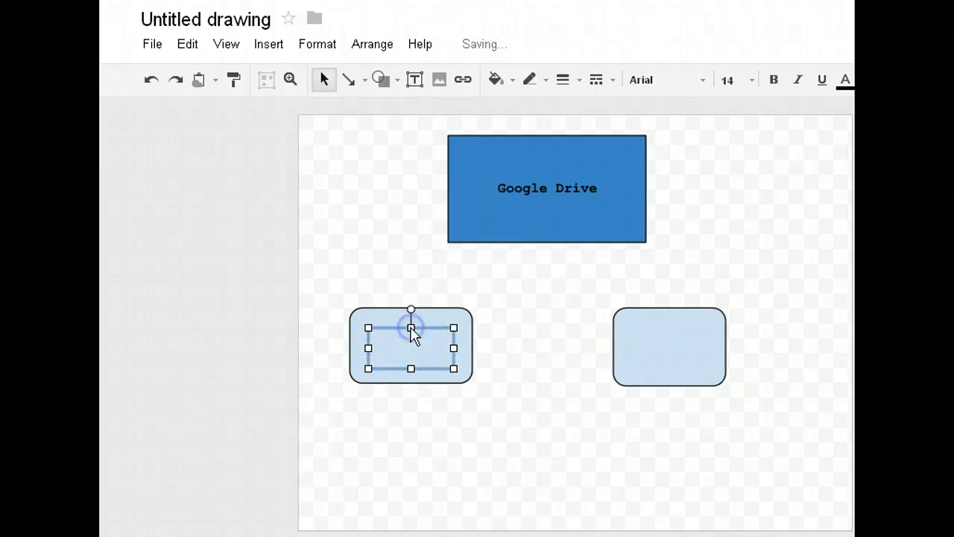
Widen the 'Google Documents' label so it fits on one line in its box
type("Google Documents")
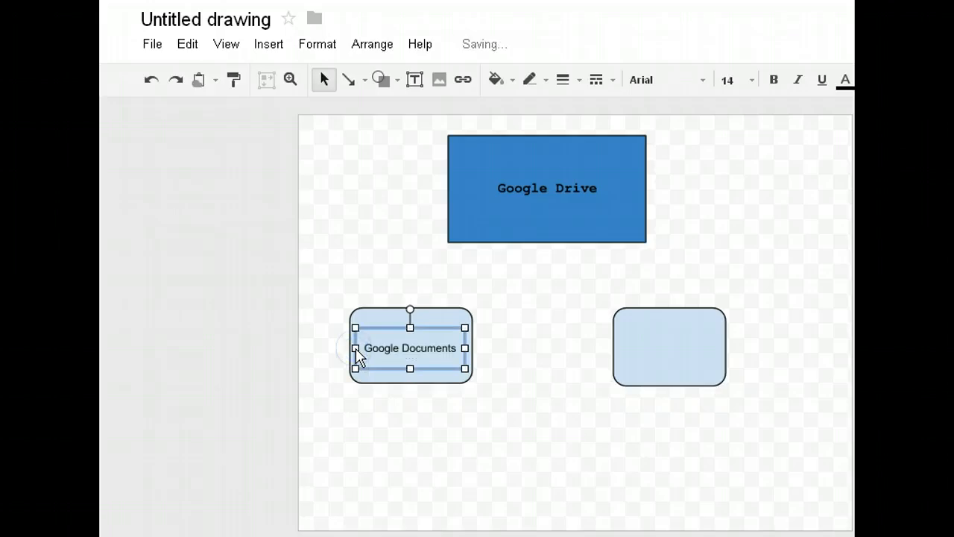
left_click(471, 451)
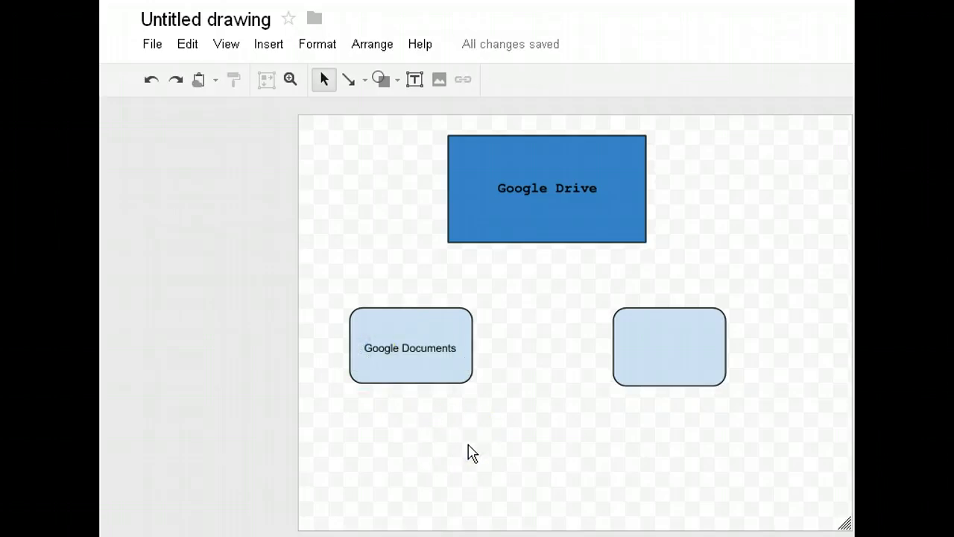
mouse_move(516, 382)
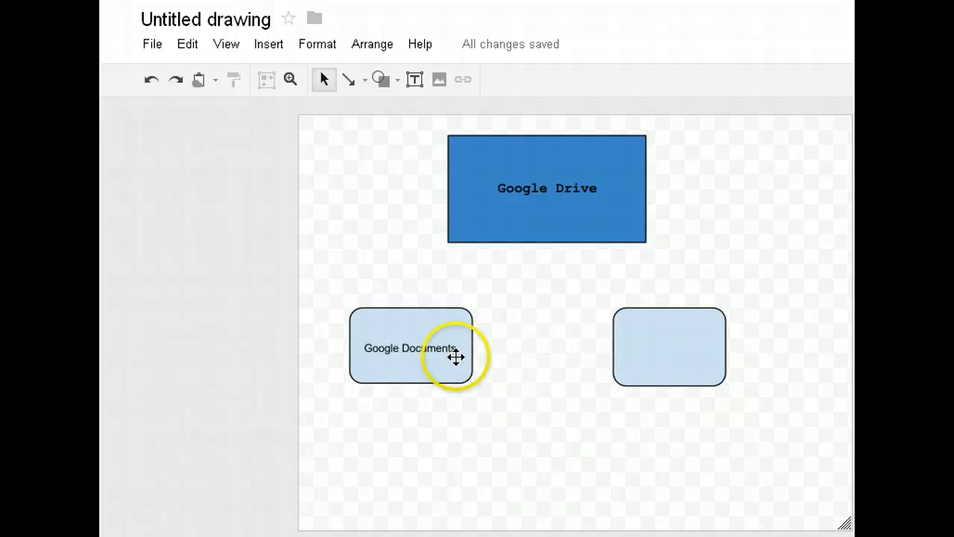
Add a 'Google Drawings' text label inside the right rounded box
left_click(410, 347)
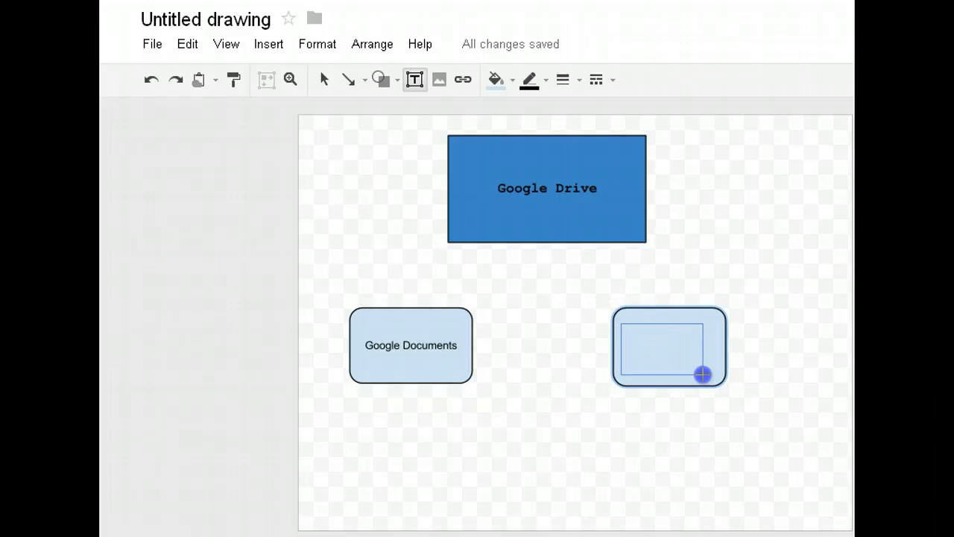
double_click(668, 346)
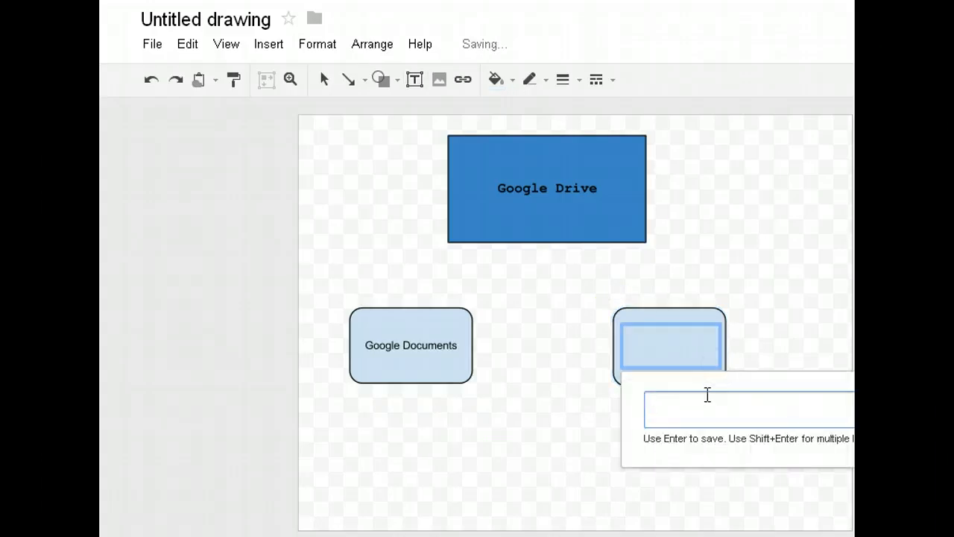
type("Google Drawings")
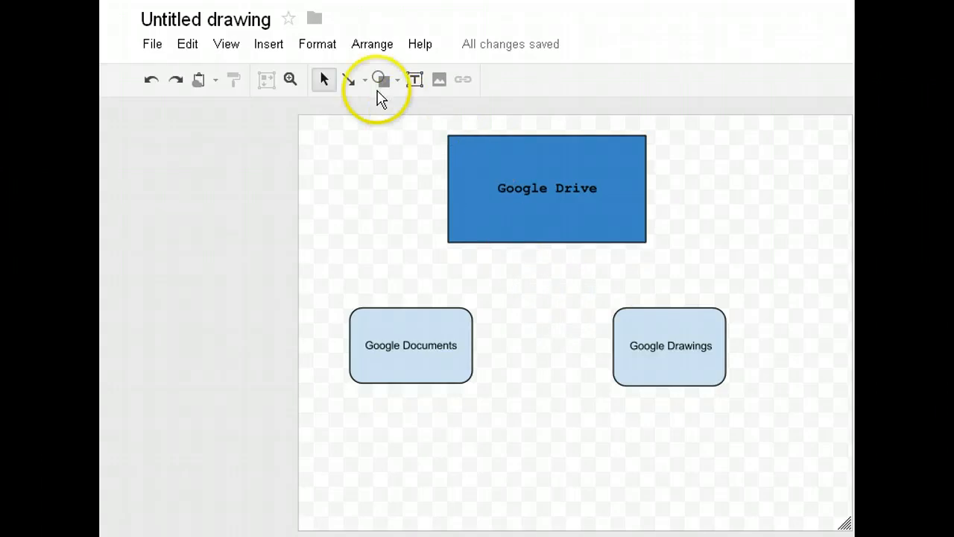
mouse_move(349, 80)
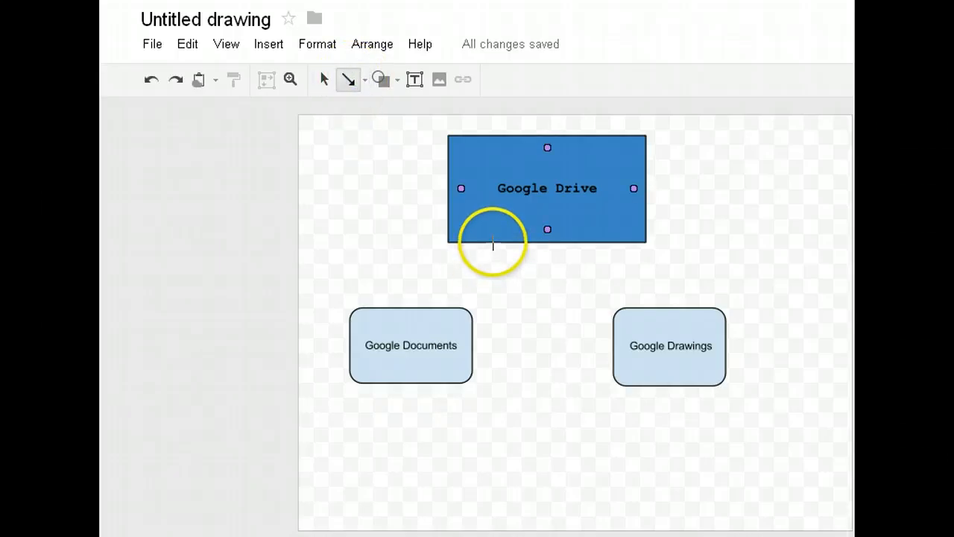
Draw arrows from Google Drive down to the Google Documents and Google Drawings boxes
left_click_drag(492, 246, 444, 306)
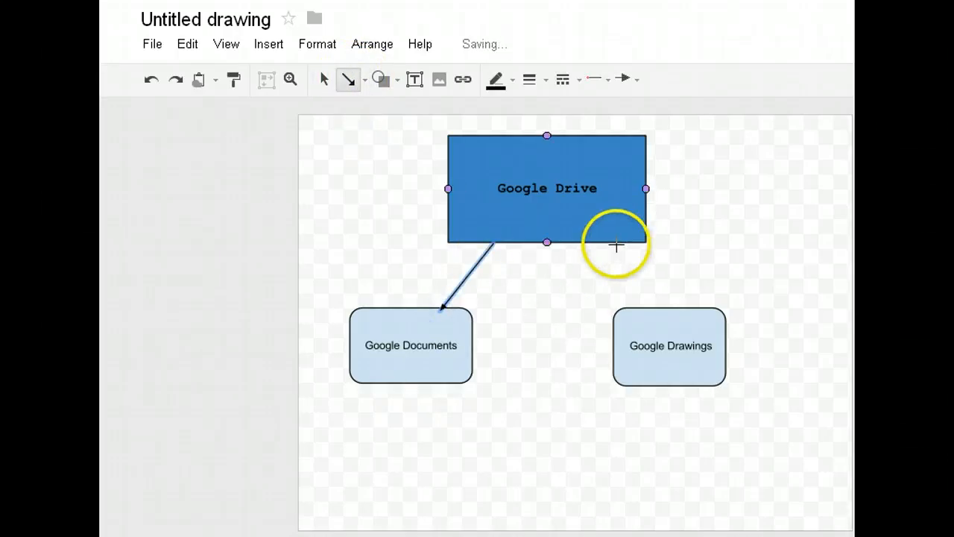
left_click_drag(616, 245, 668, 308)
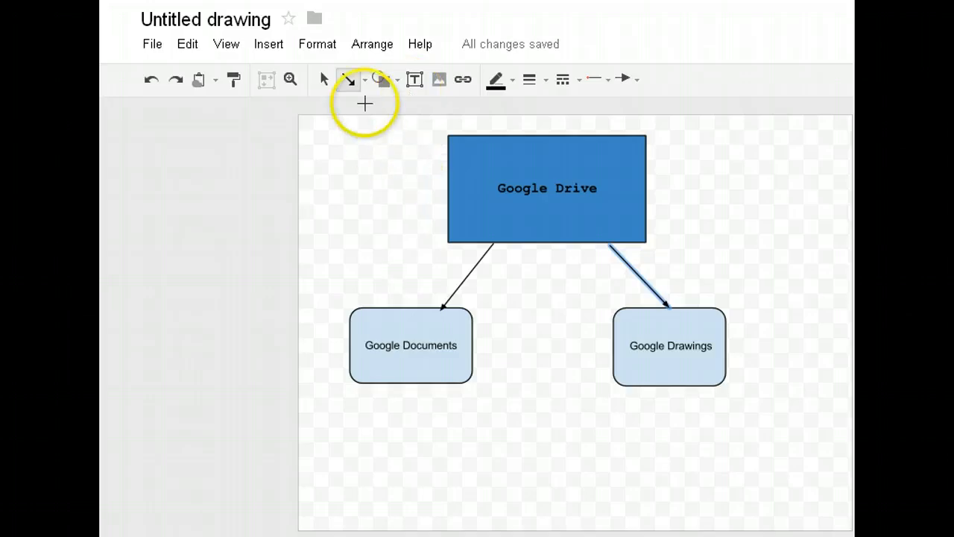
left_click(364, 79)
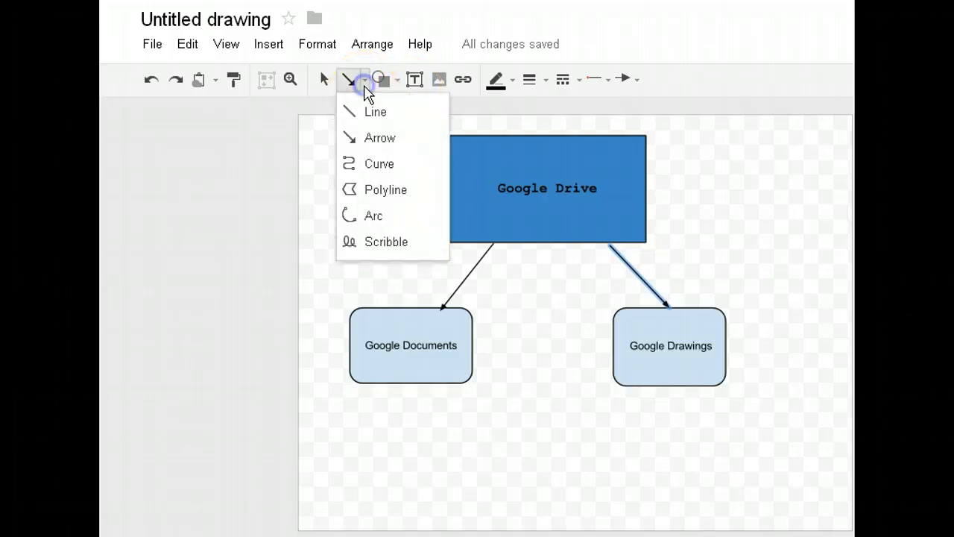
mouse_move(380, 137)
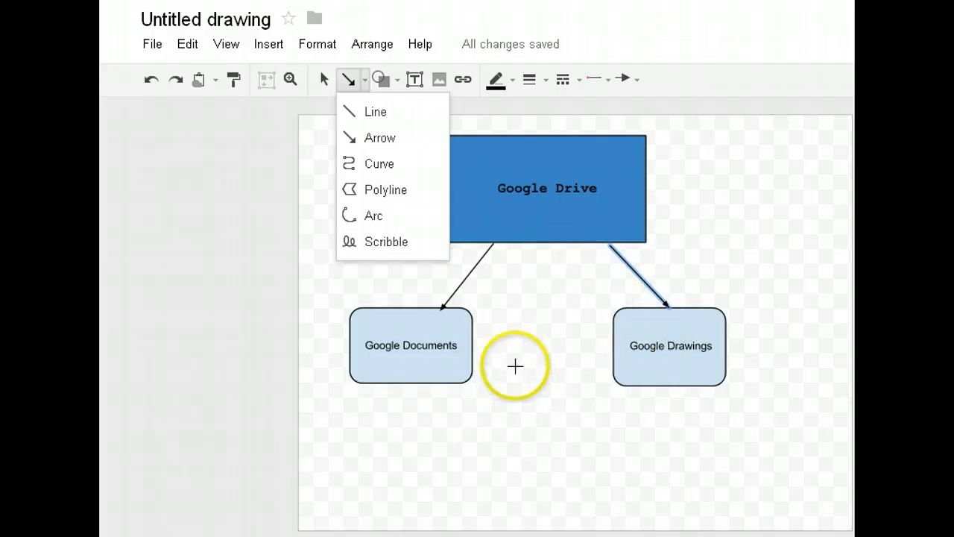
mouse_move(414, 79)
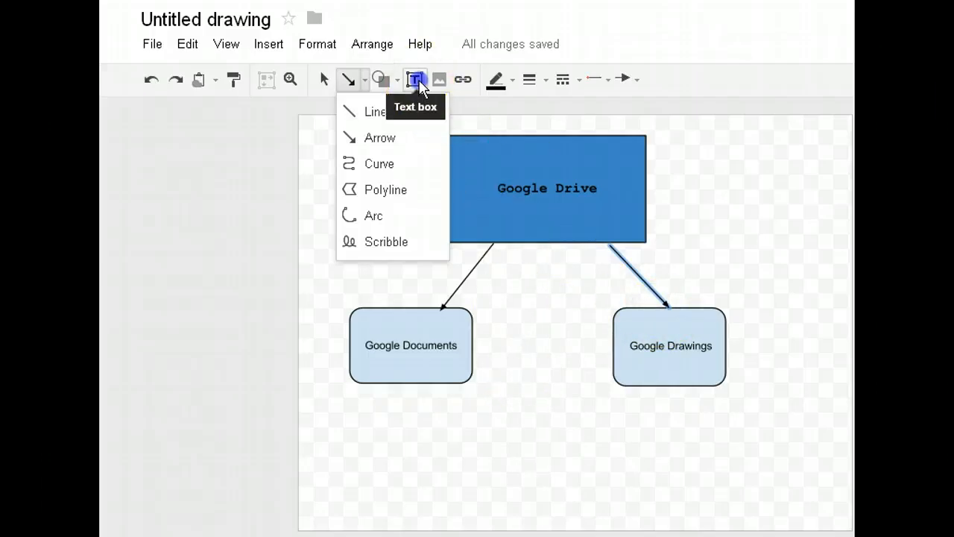
Add a 'contains' text label beside the left arrow from Google Drive
left_click_drag(382, 266, 447, 274)
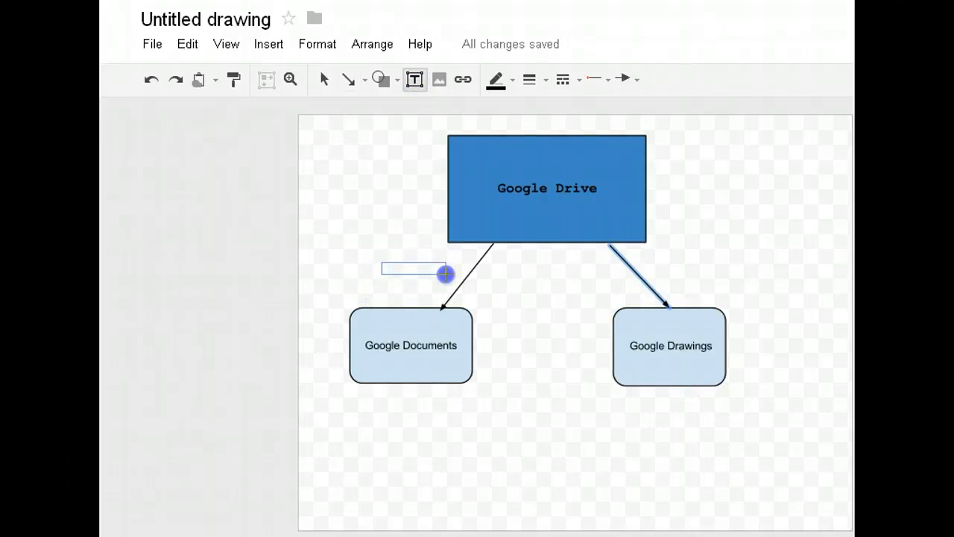
double_click(414, 268)
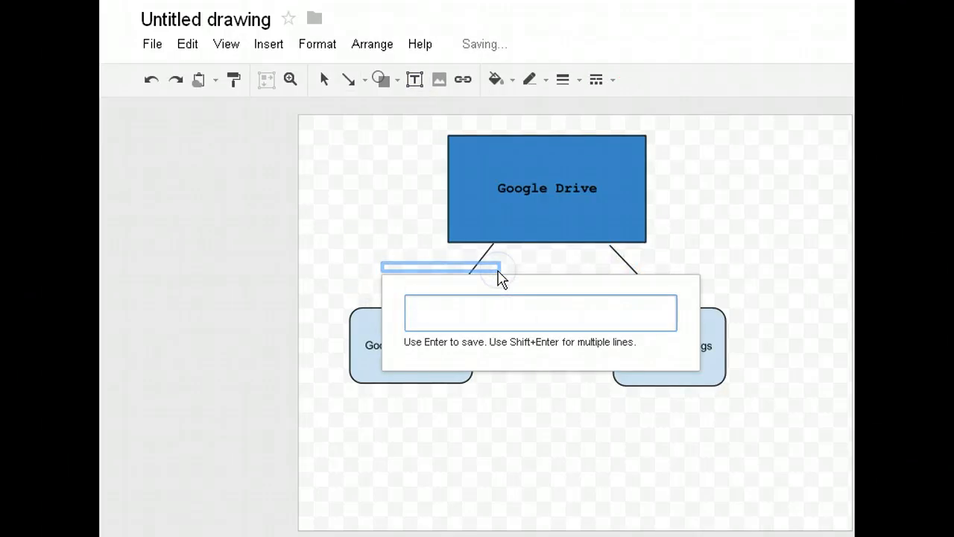
left_click(528, 415)
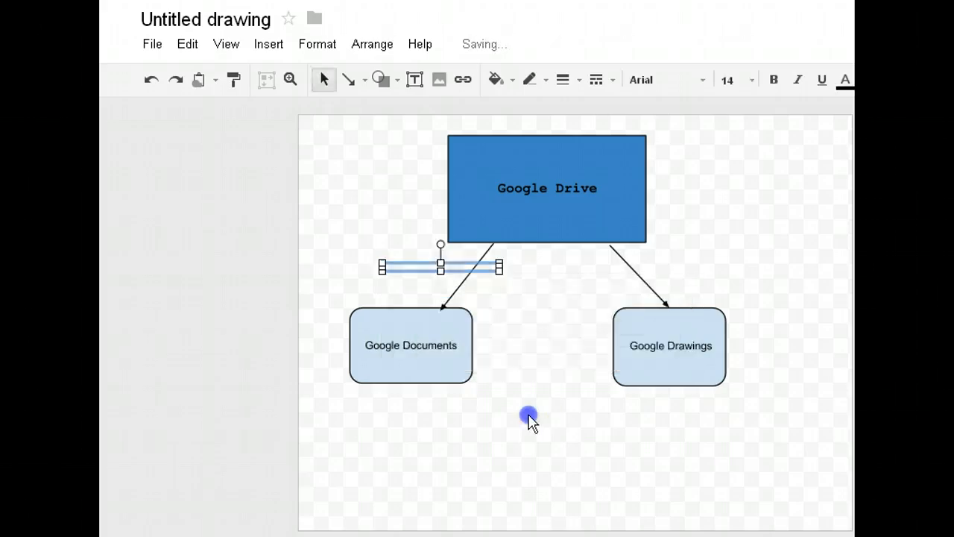
type("contains")
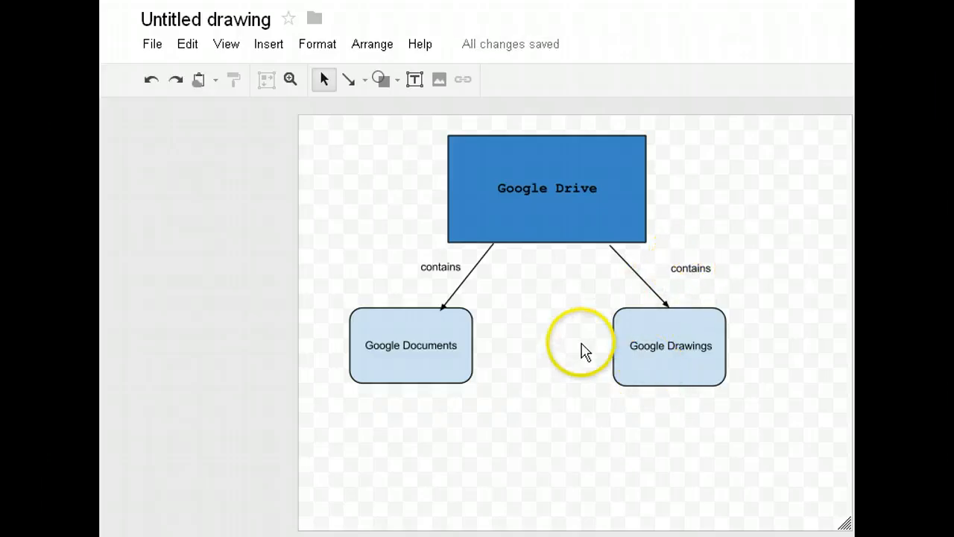
mouse_move(635, 373)
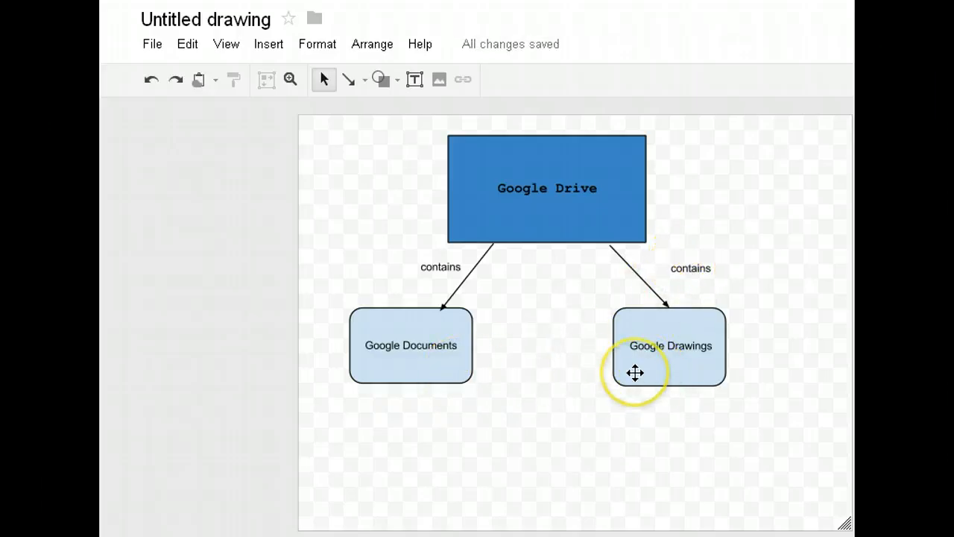
mouse_move(459, 395)
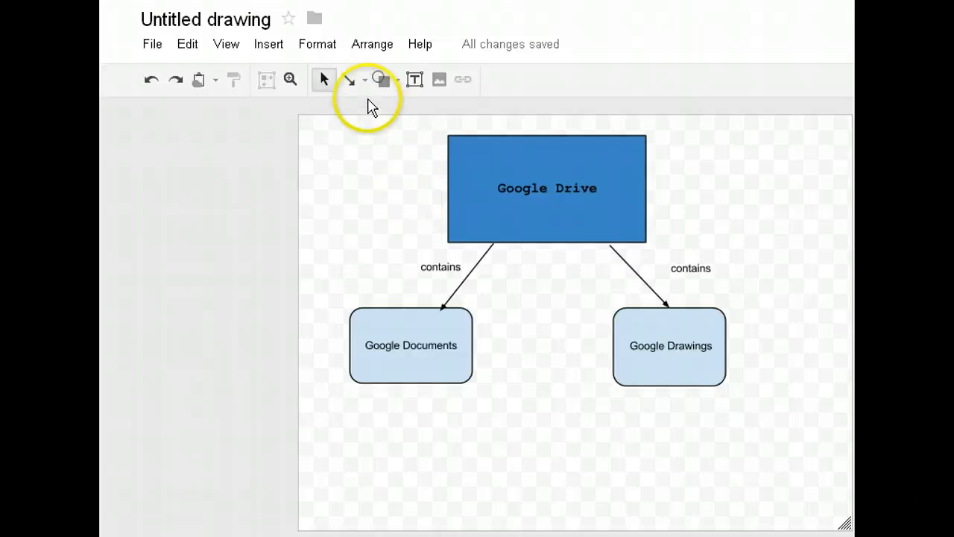
Draw an arrow from the Google Documents box to the Google Drawings box
left_click(364, 81)
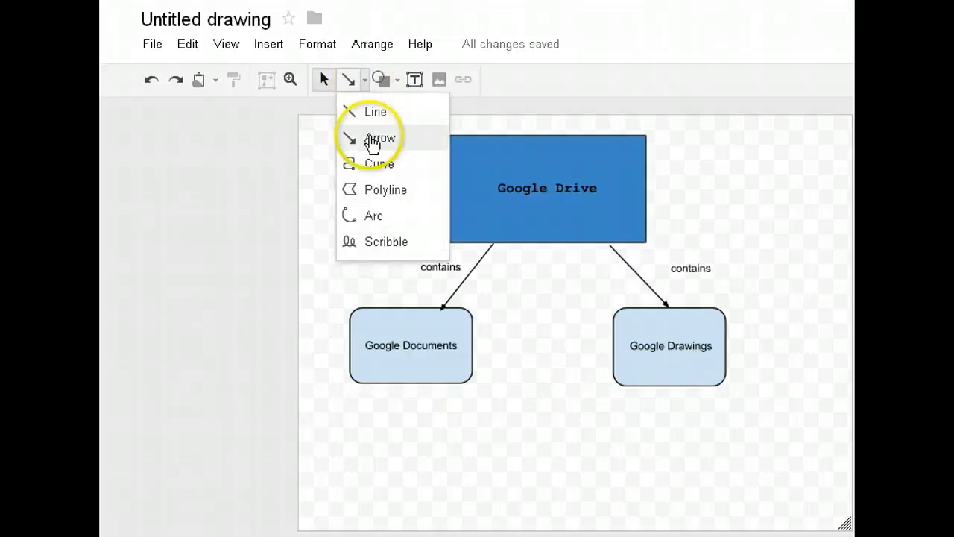
left_click(380, 137)
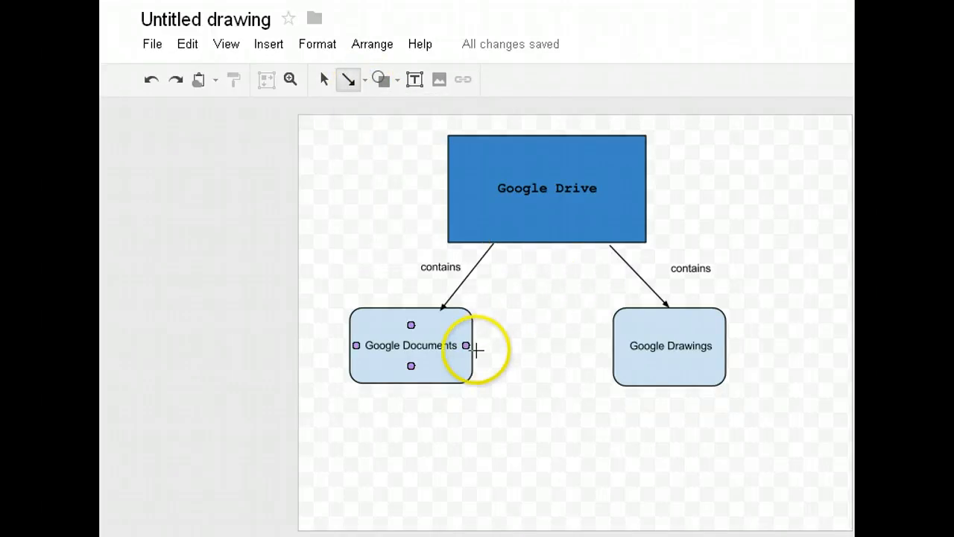
left_click_drag(469, 346, 598, 349)
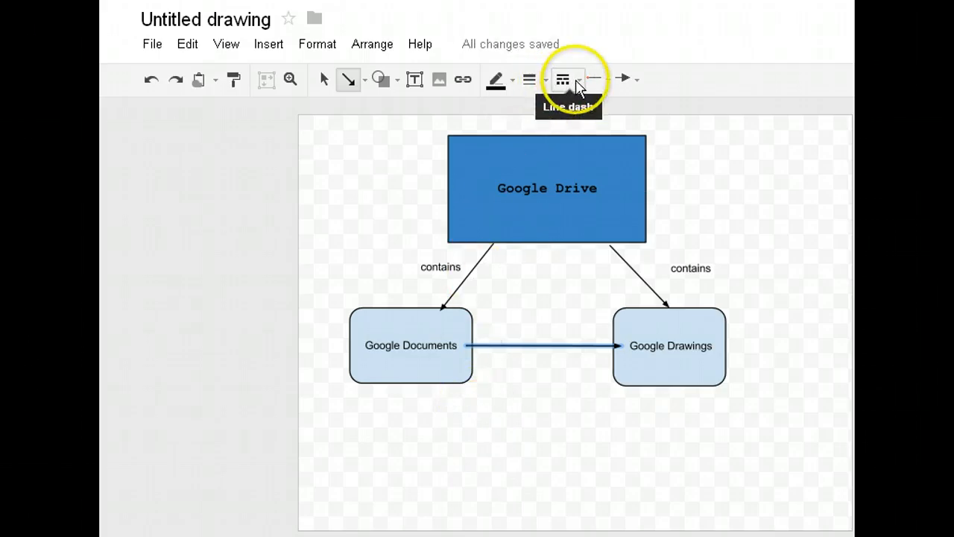
Style that arrow as a dotted line coloured dark grey
left_click(562, 79)
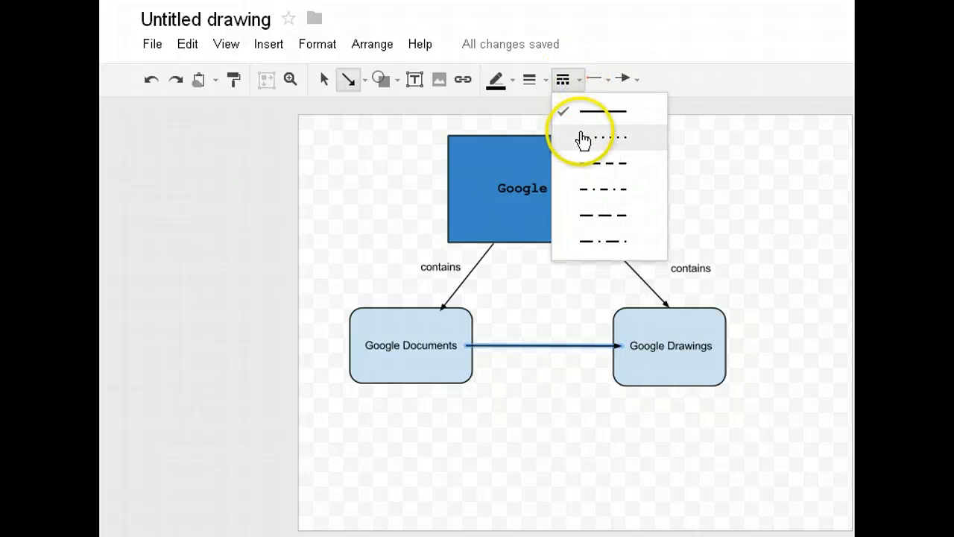
left_click(585, 137)
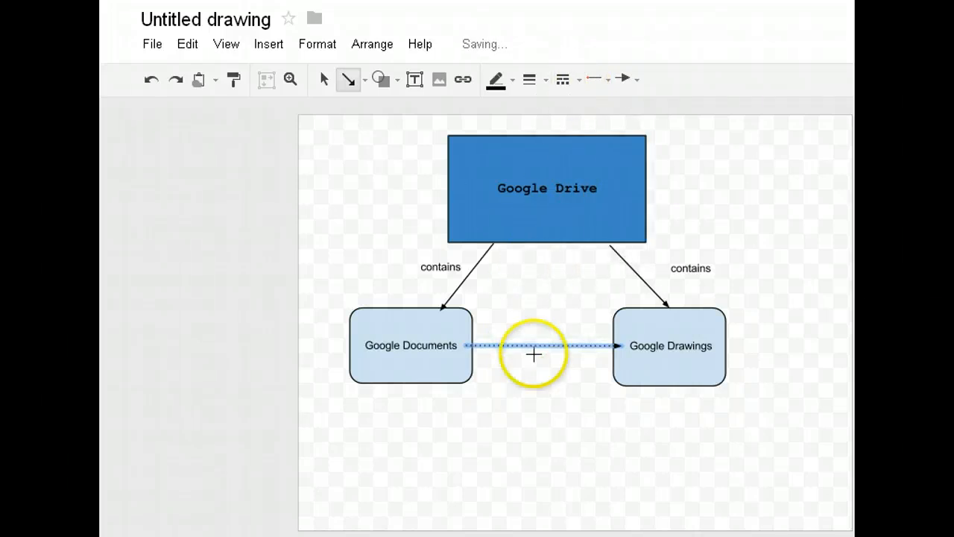
mouse_move(498, 79)
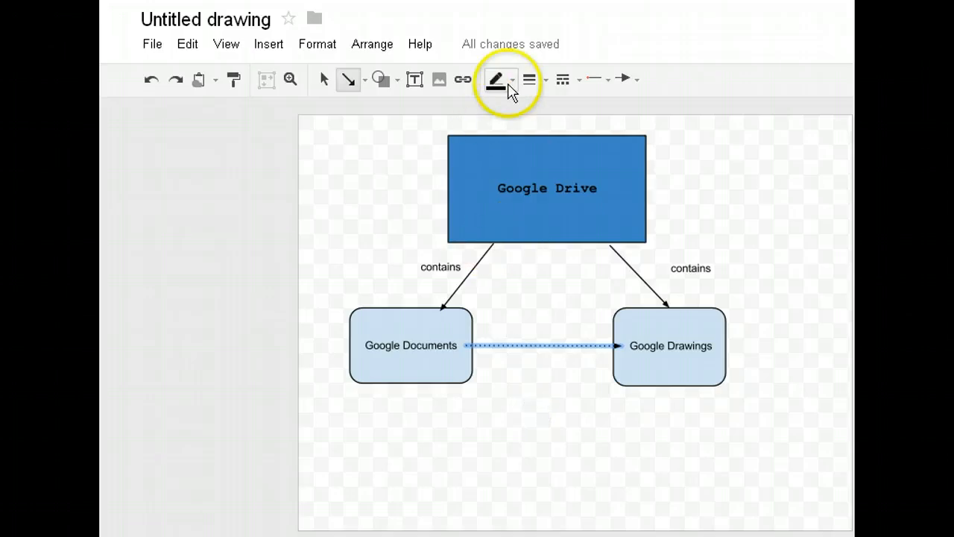
left_click(495, 79)
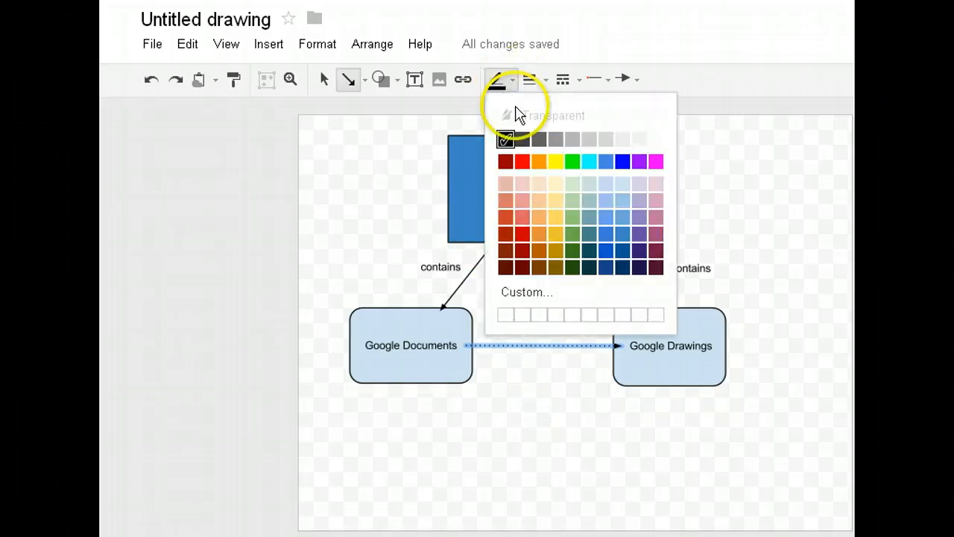
mouse_move(519, 141)
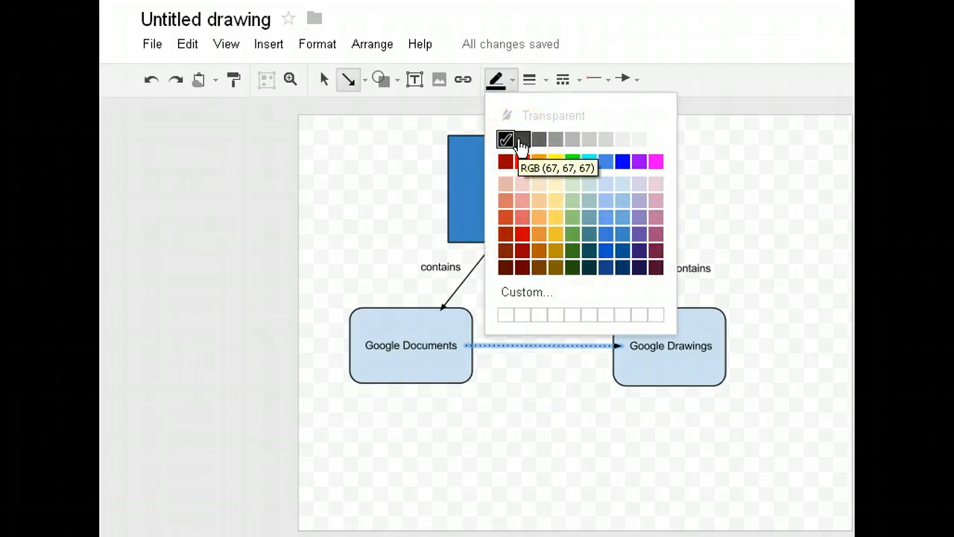
left_click(504, 140)
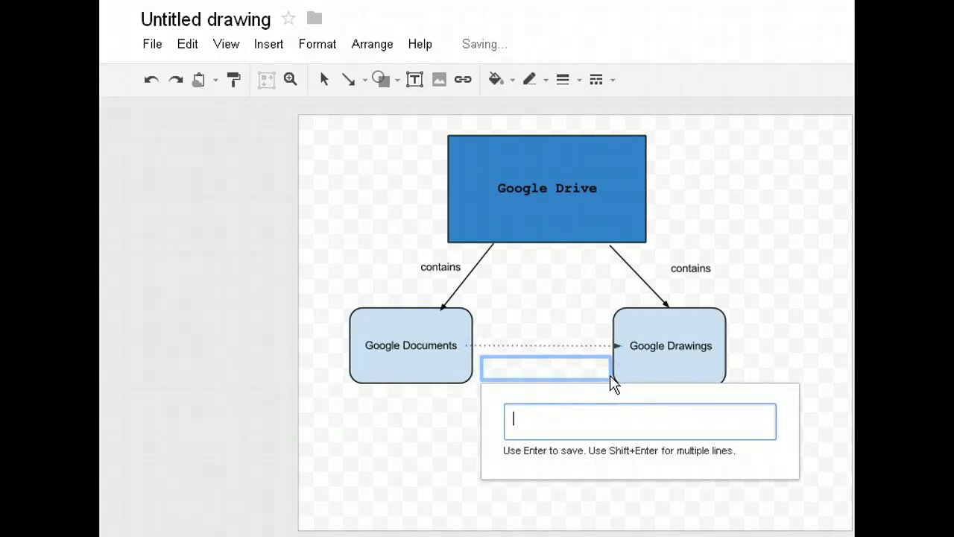
Add a 'sometimes contain' label beneath the dotted arrow and deselect it
type("sometimes co")
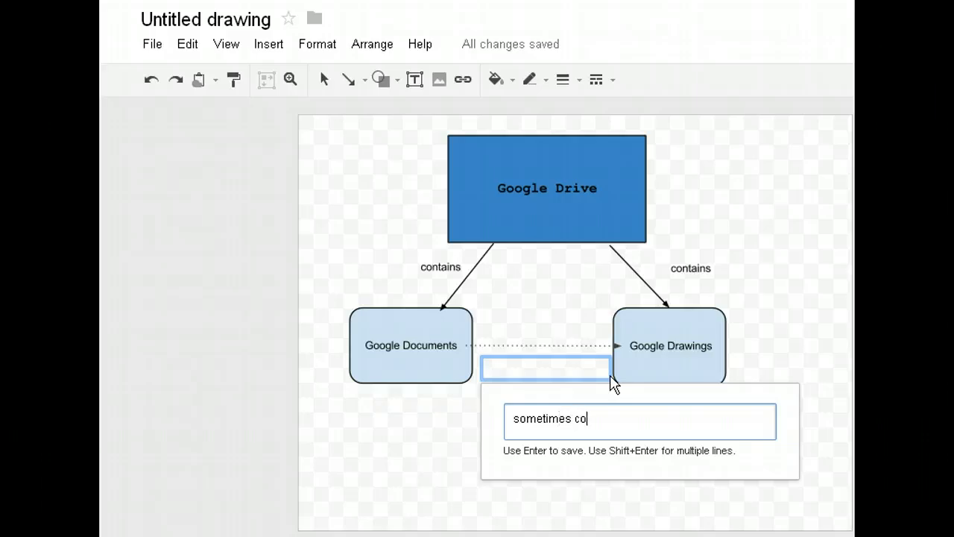
type("n")
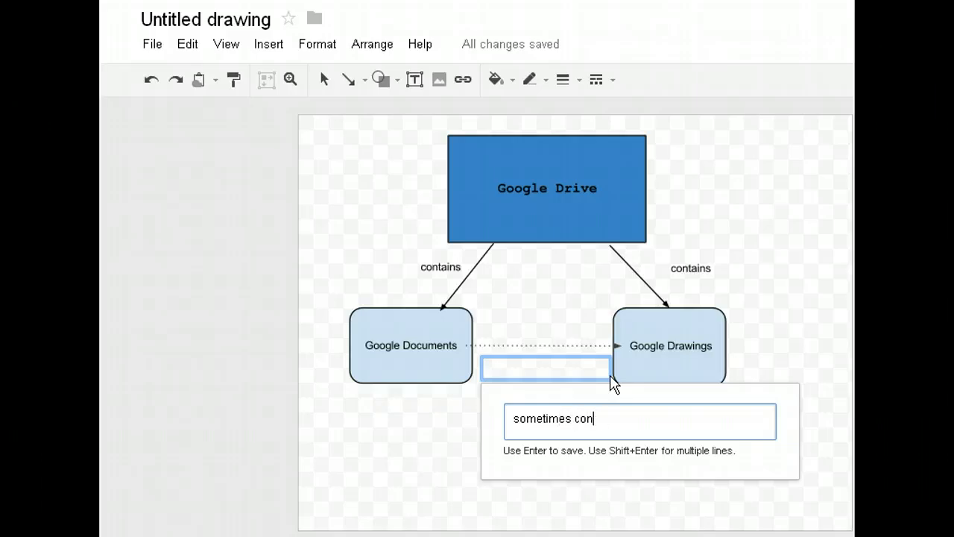
type("tain")
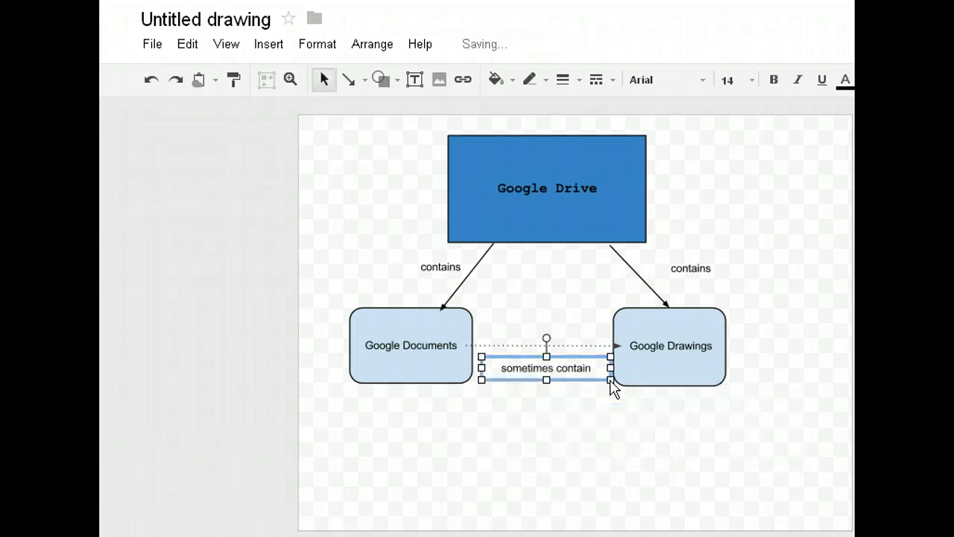
left_click(665, 450)
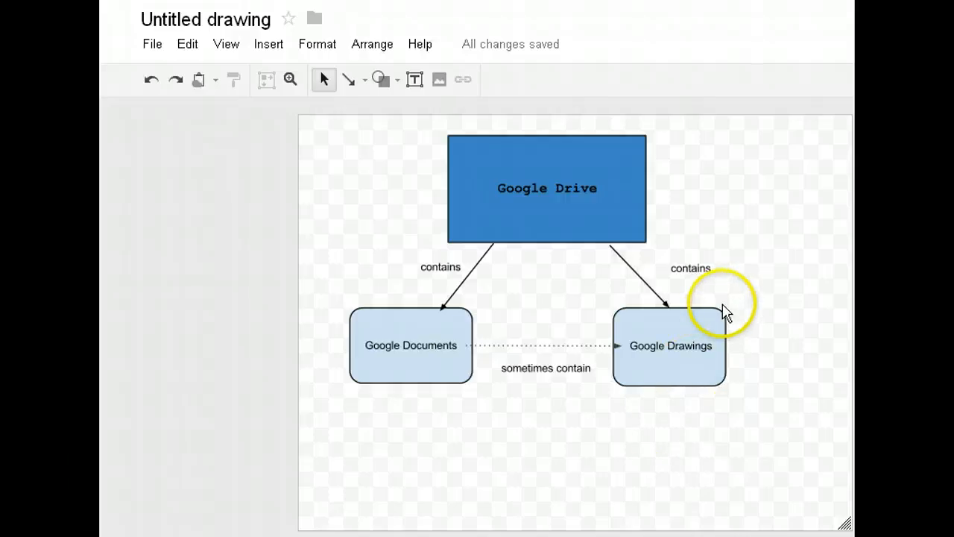
mouse_move(674, 201)
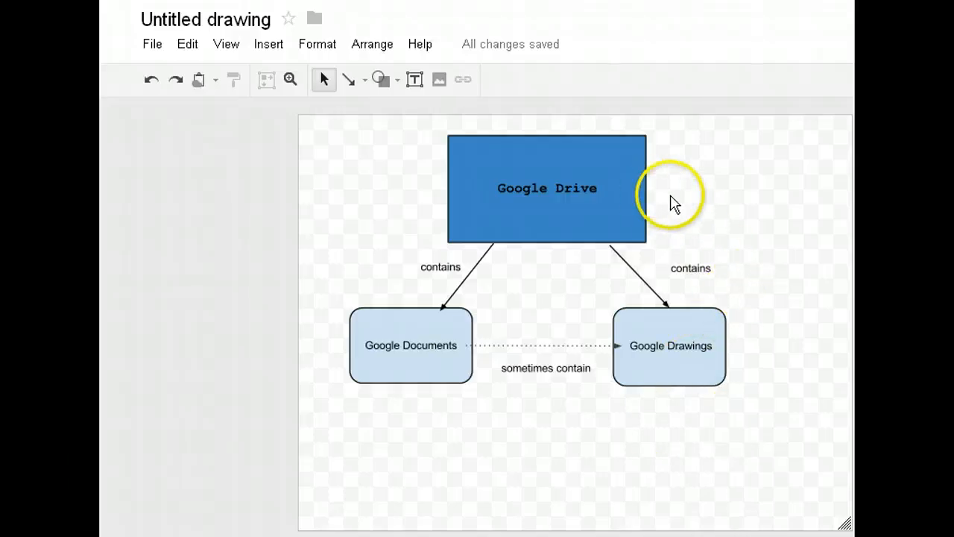
mouse_move(689, 386)
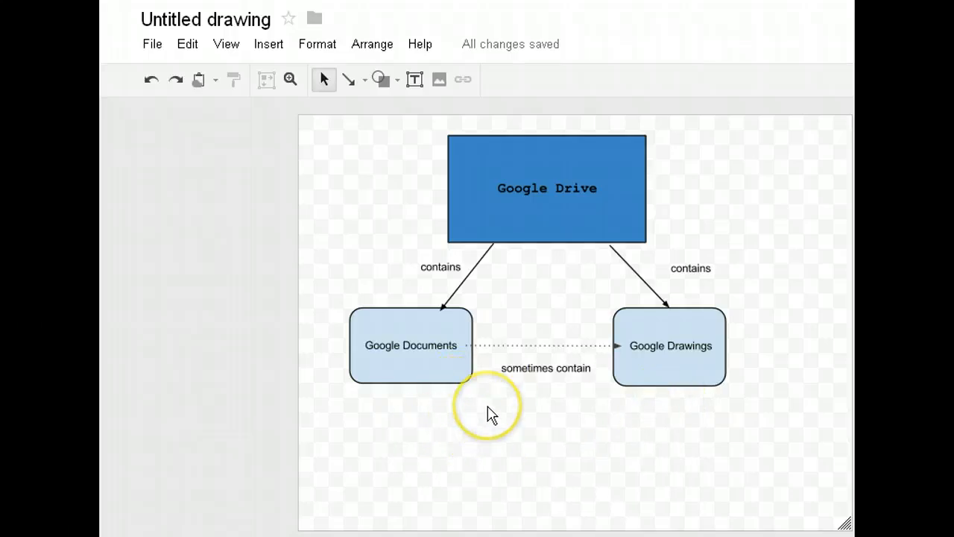
mouse_move(453, 149)
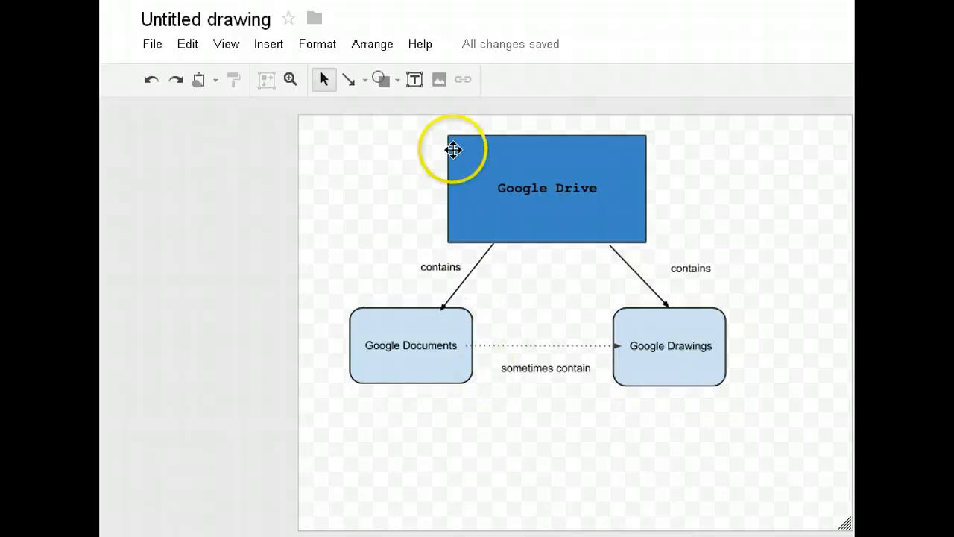
mouse_move(349, 80)
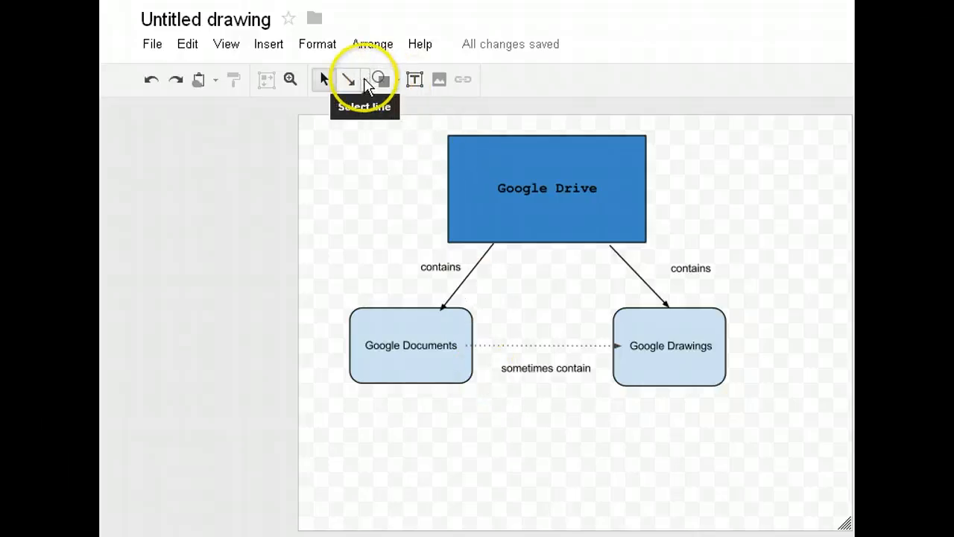
left_click(382, 81)
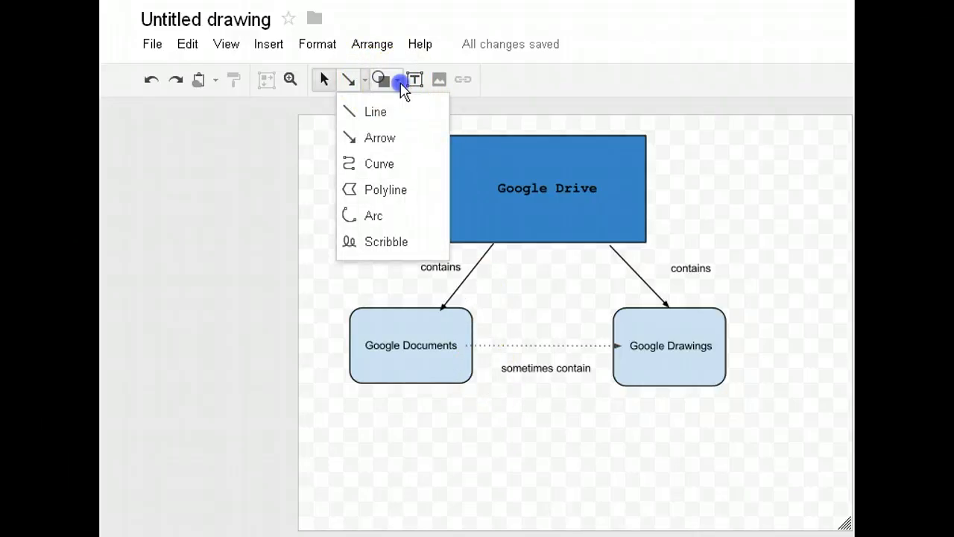
left_click(439, 80)
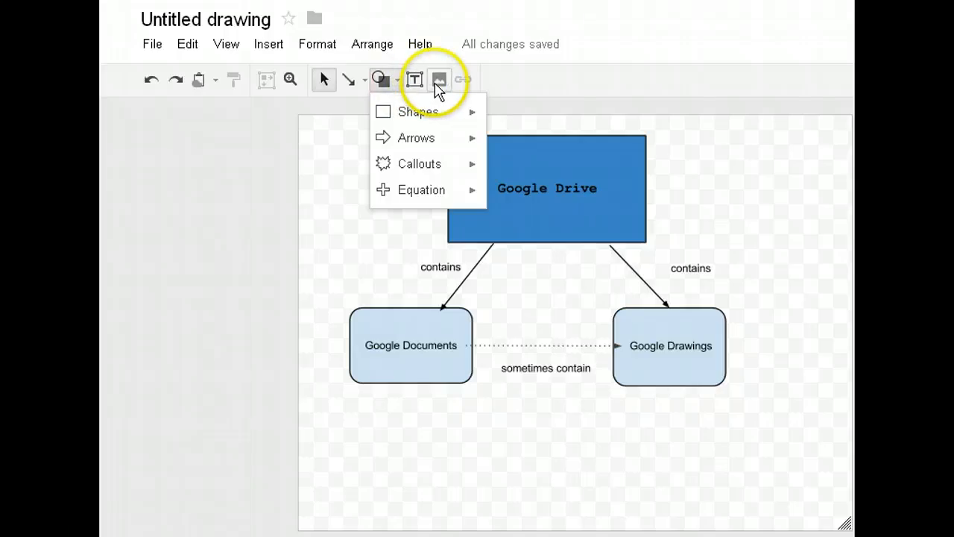
mouse_move(438, 81)
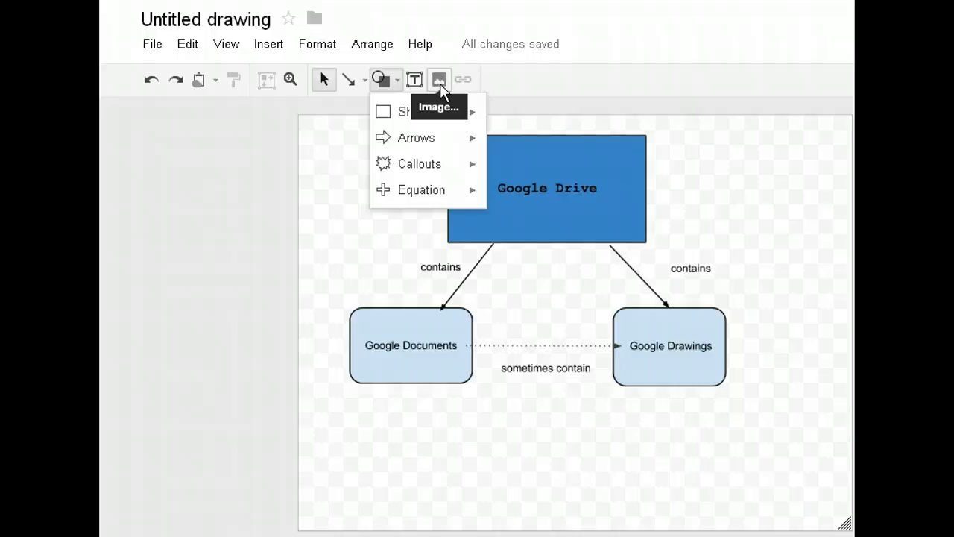
left_click(355, 230)
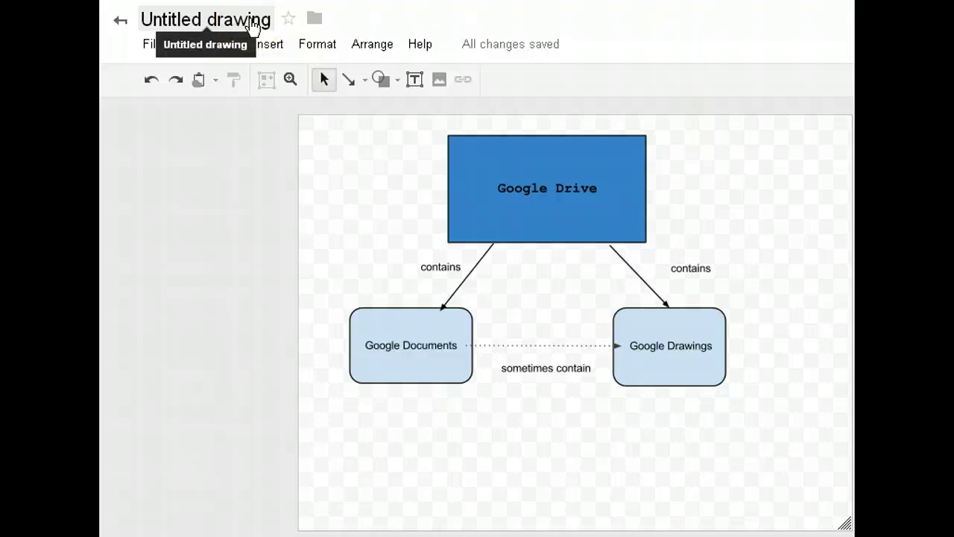
Rename the untitled drawing to 'Practice Concept Map' via the Rename Document dialog
left_click(206, 19)
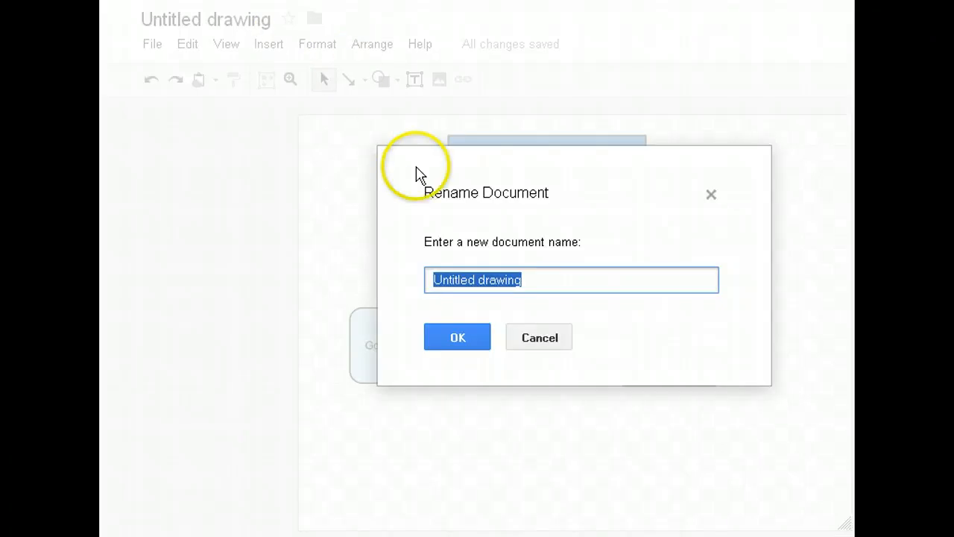
mouse_move(554, 328)
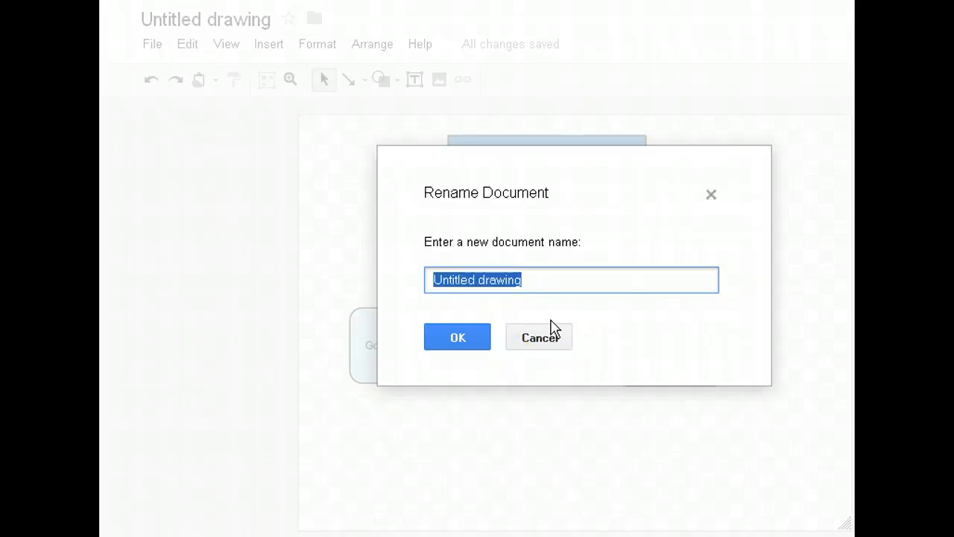
type("Practi")
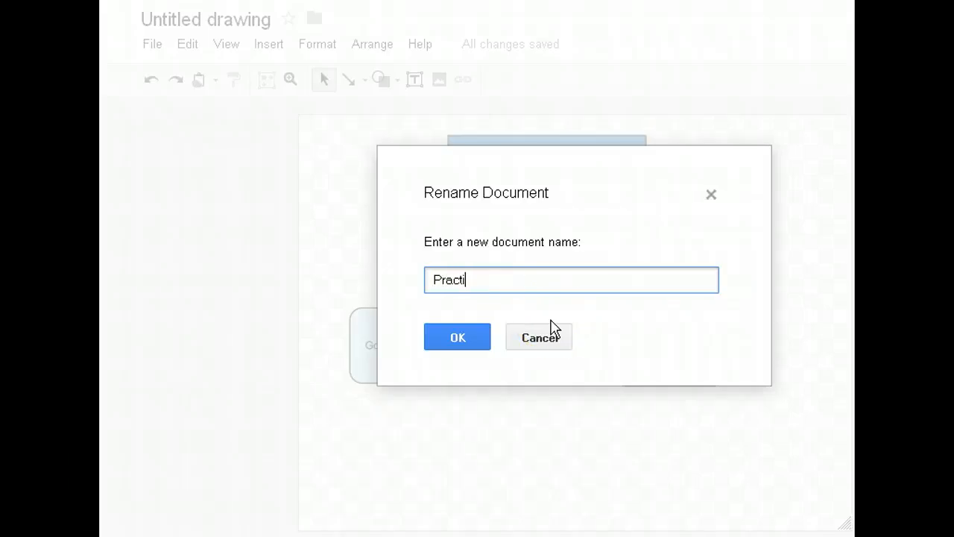
type("ce")
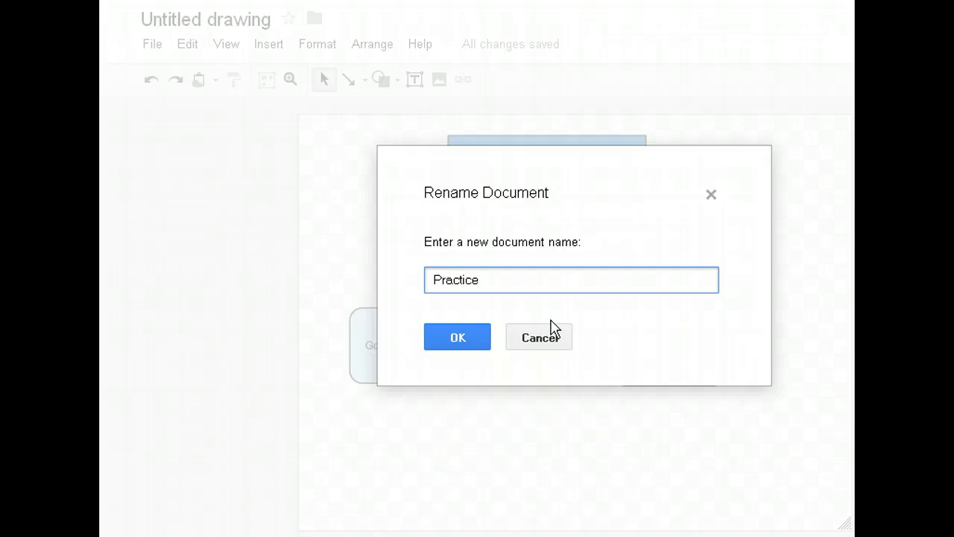
type("Concept Map")
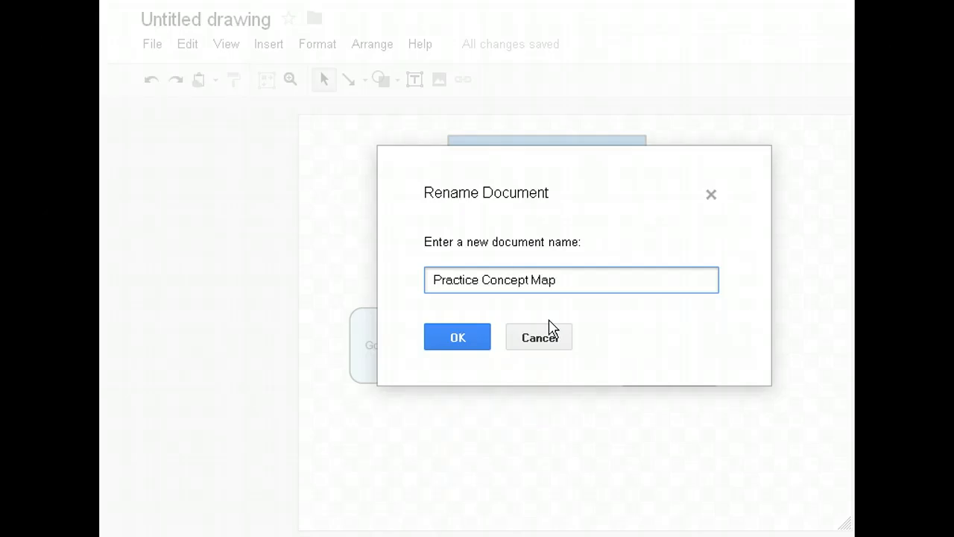
left_click(456, 337)
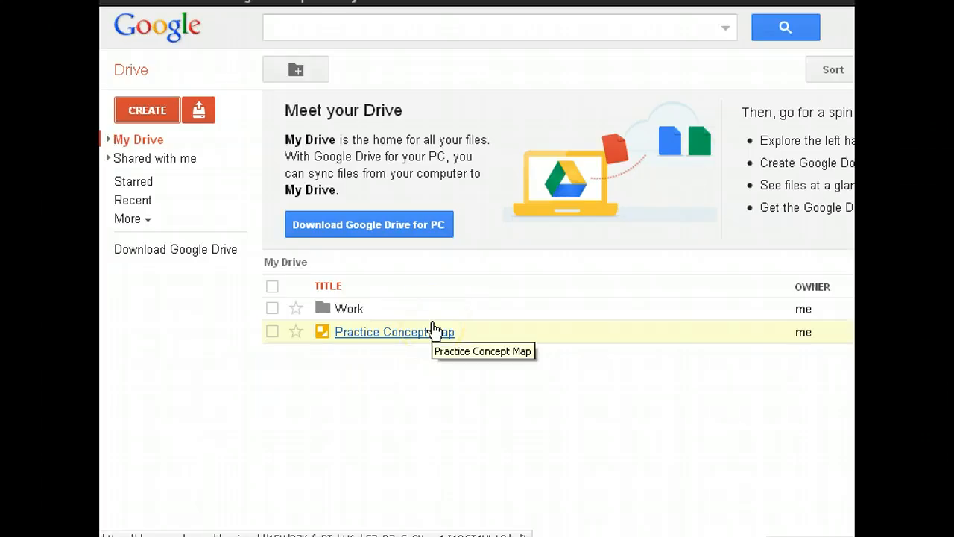
mouse_move(435, 400)
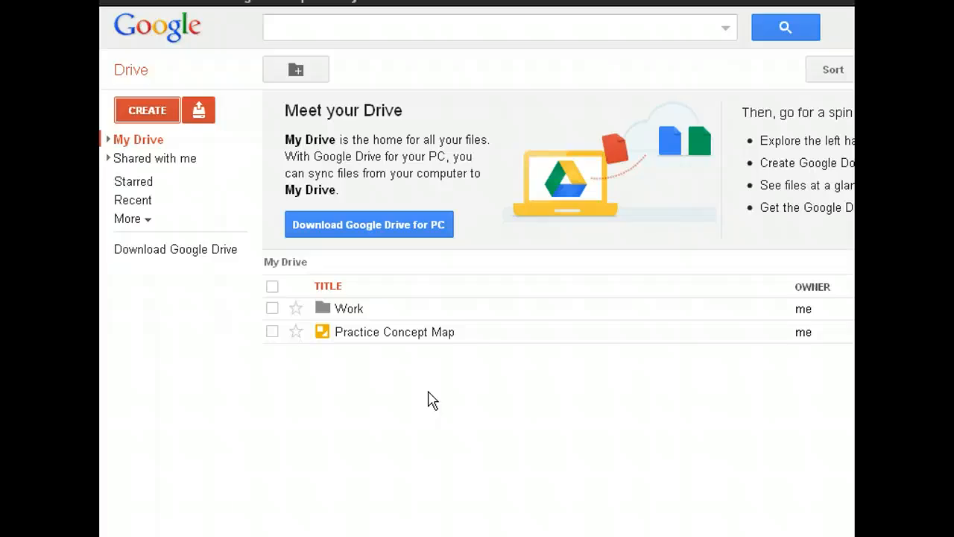
mouse_move(393, 331)
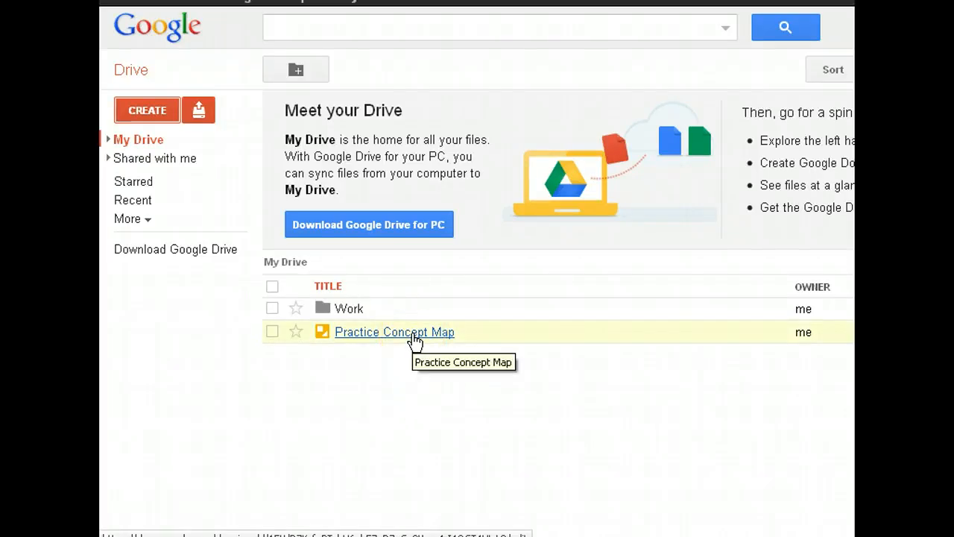
Rename the Drive file to 'Practice Concept Map - September' from its context menu
left_click(394, 331)
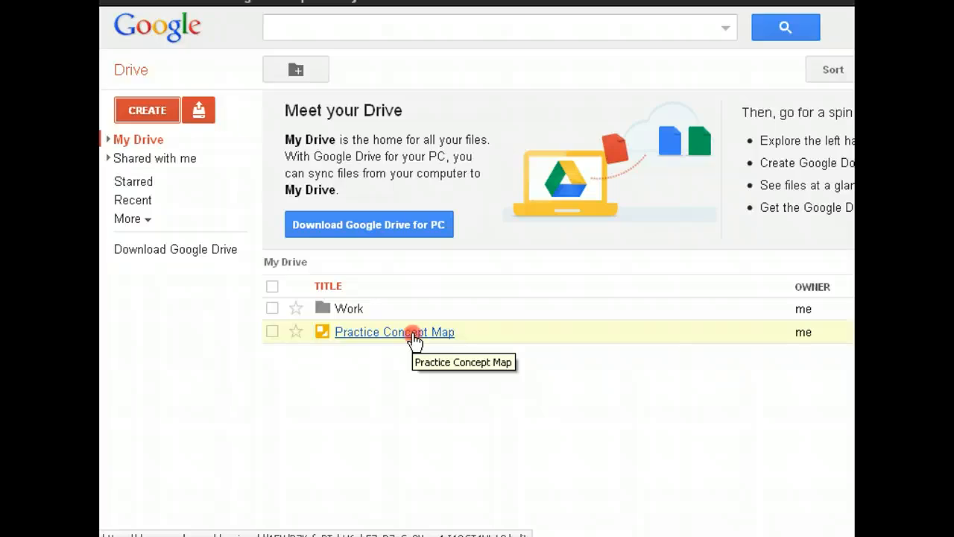
right_click(393, 331)
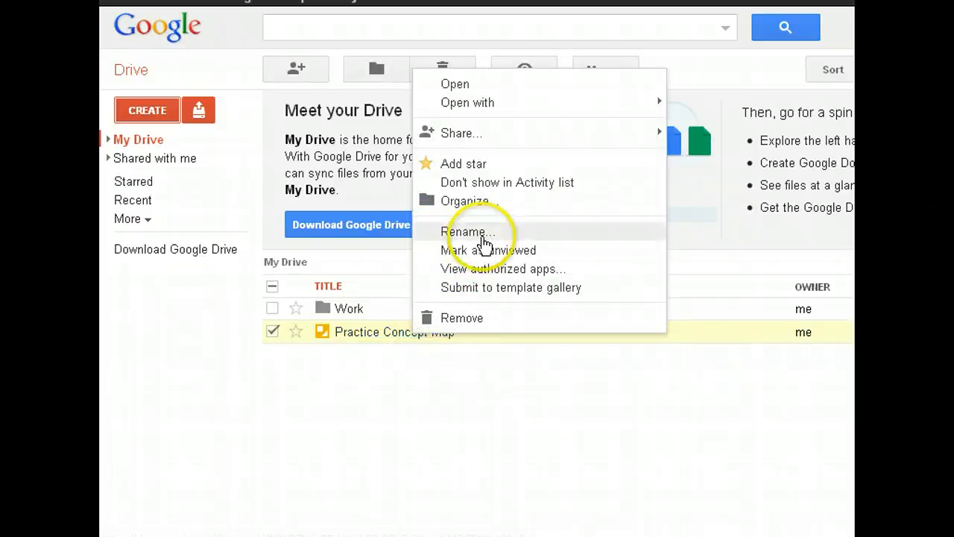
left_click(468, 233)
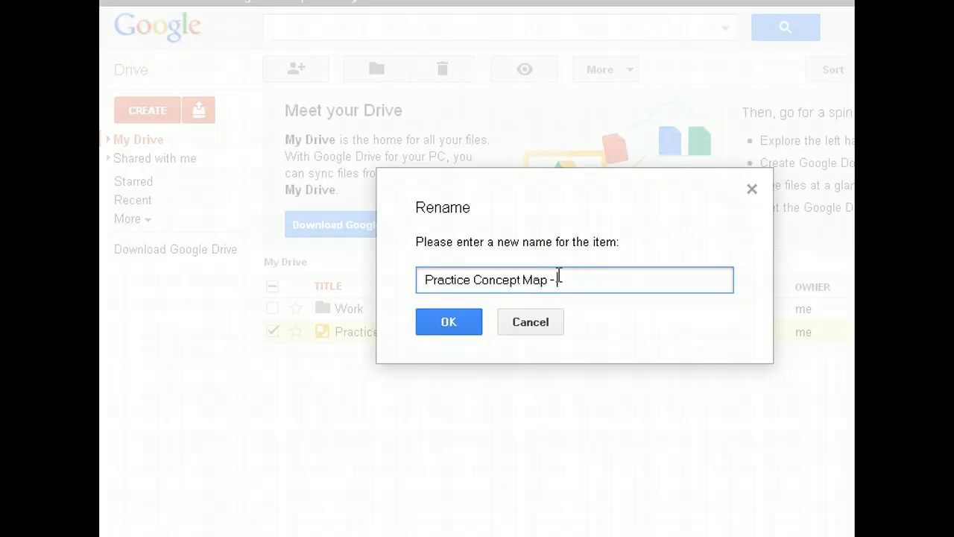
type("September")
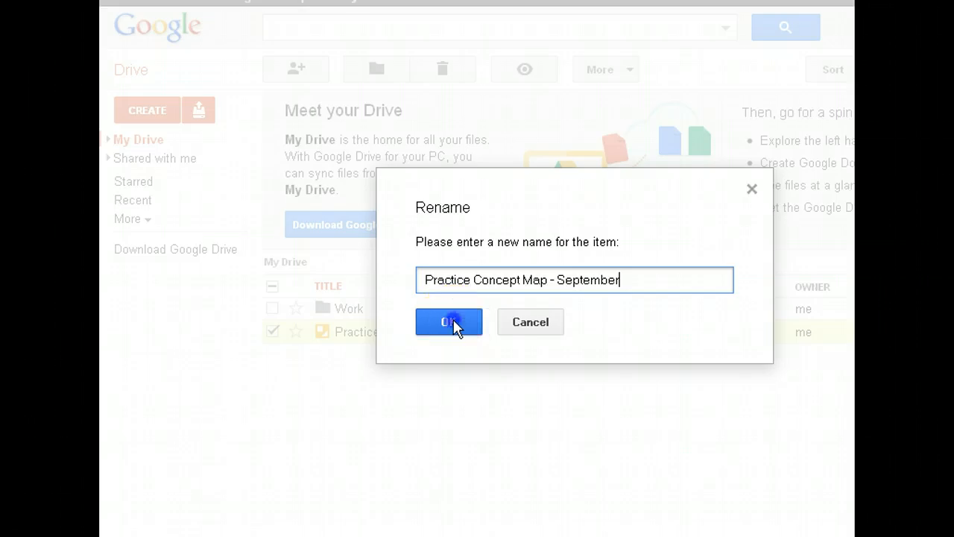
left_click(449, 322)
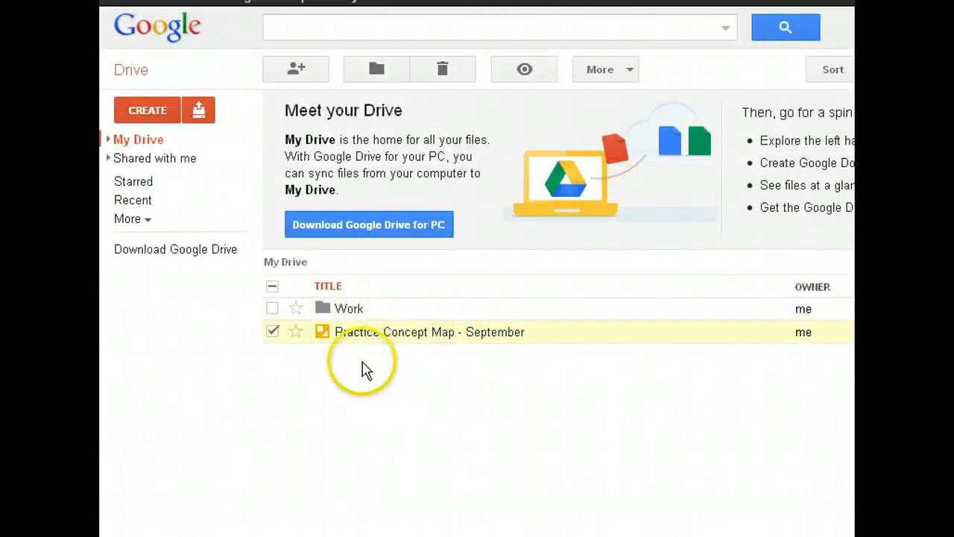
mouse_move(460, 470)
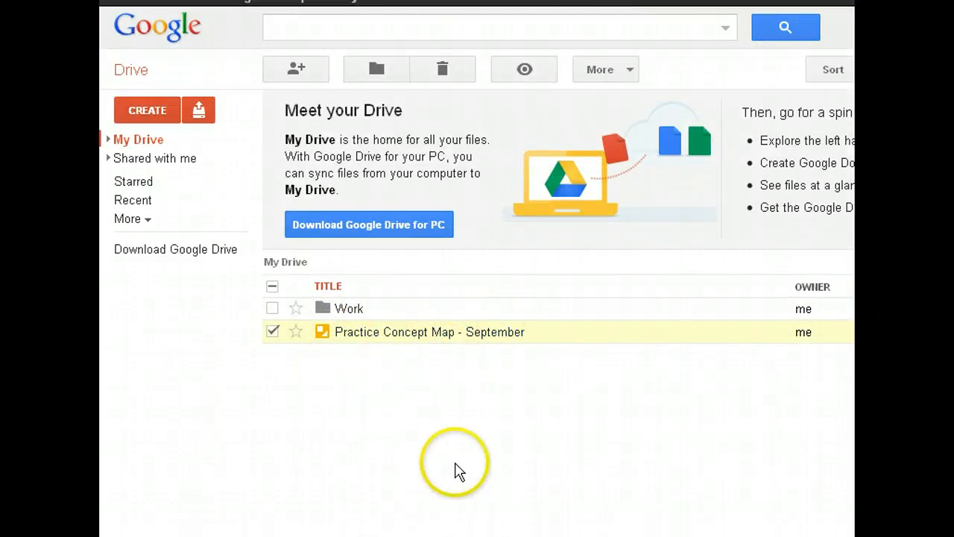